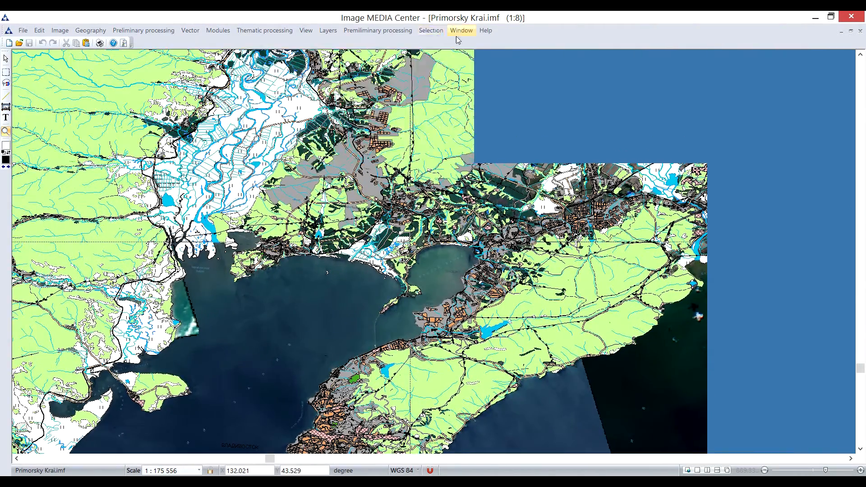
Step: Show the Layers panel for the Primorsky Krai map around Sadgorod and Okeanskaya
click(462, 31)
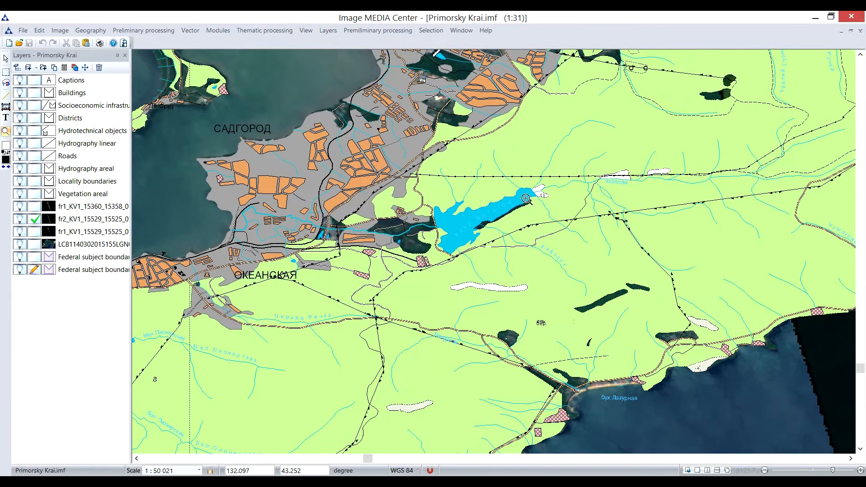
Step: Zoom out to the full map extent and switch to the tiled detail view
right_click(93, 269)
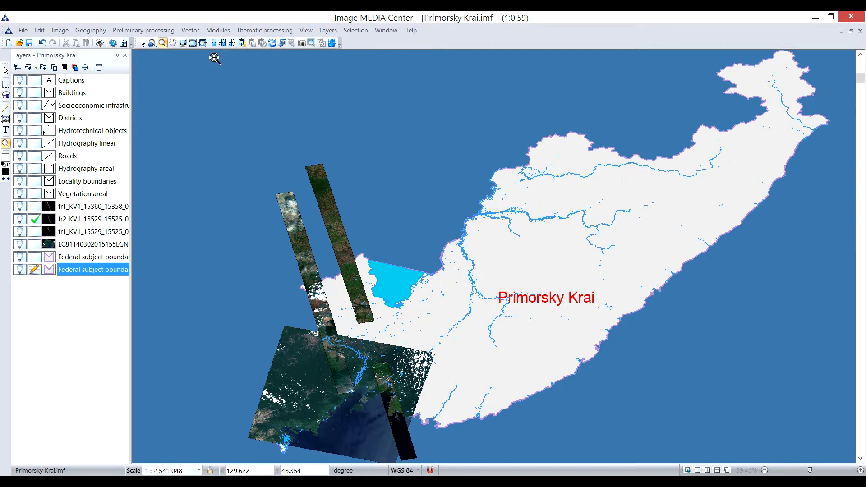
mouse_move(213, 44)
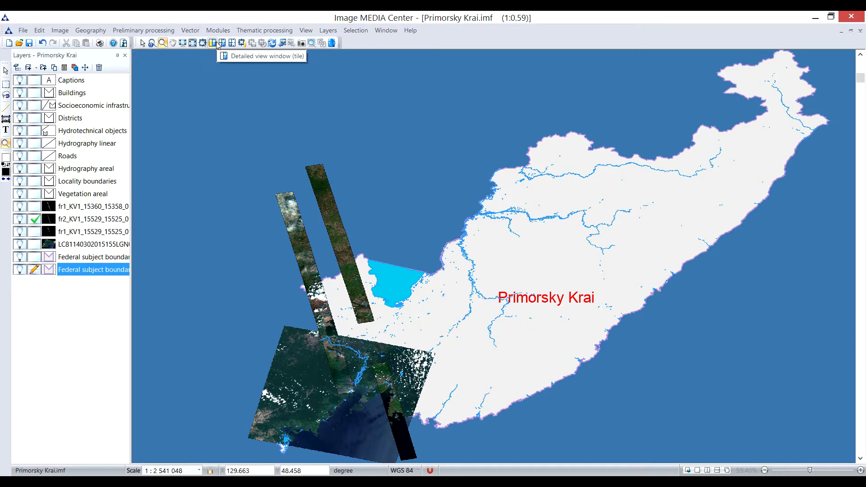
click(212, 43)
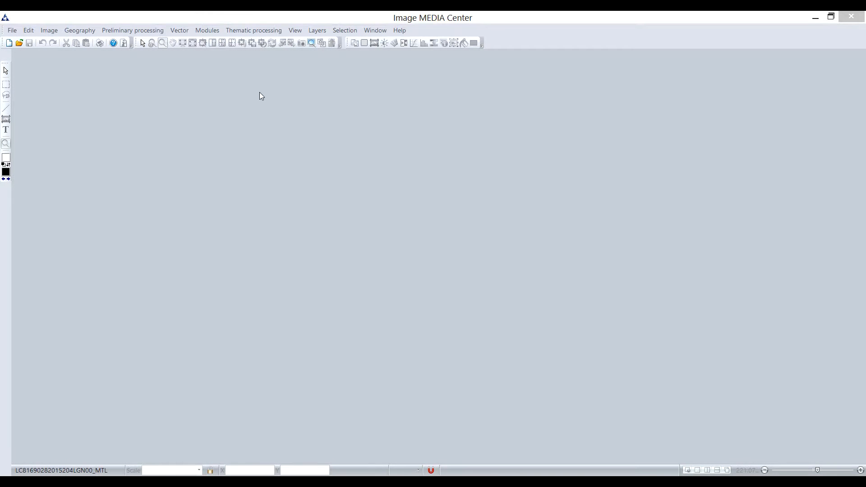
click(49, 30)
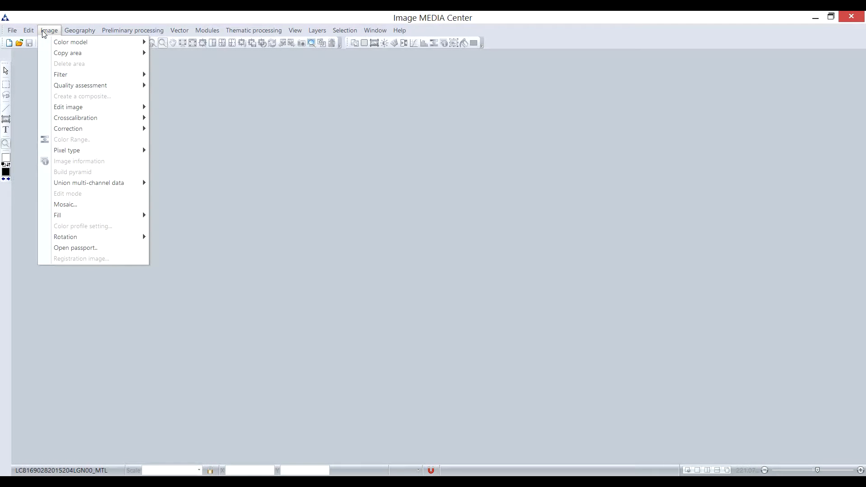
mouse_move(76, 248)
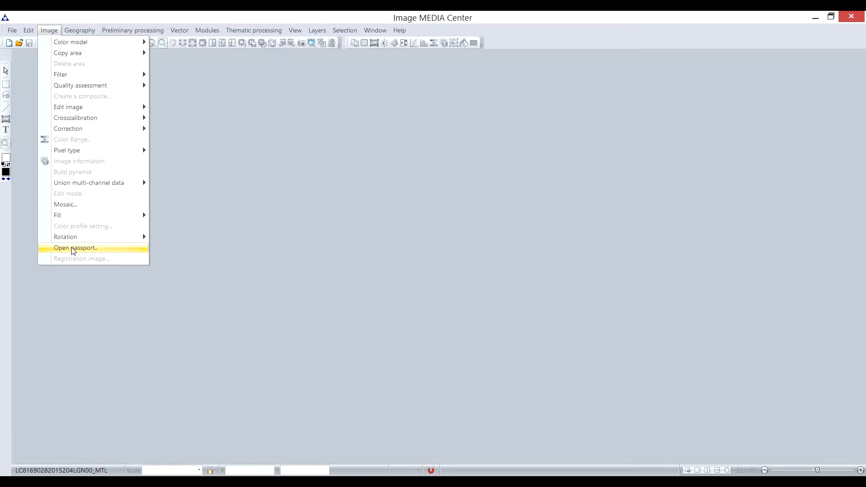
click(76, 248)
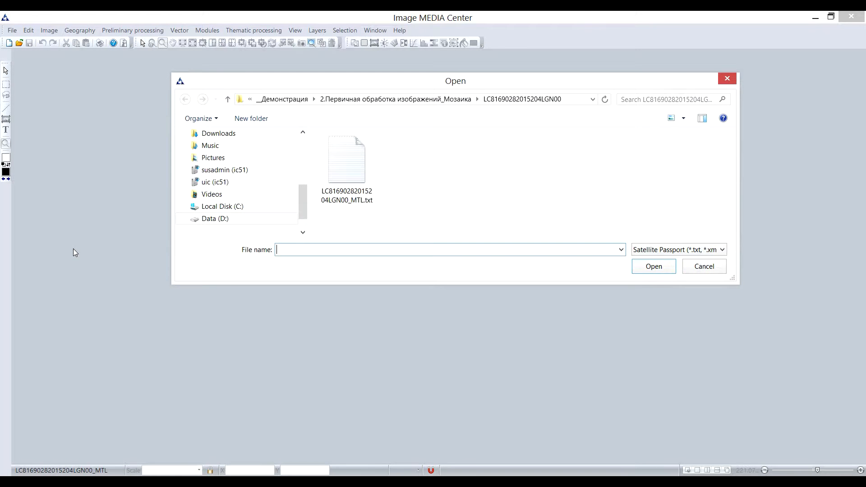
click(347, 160)
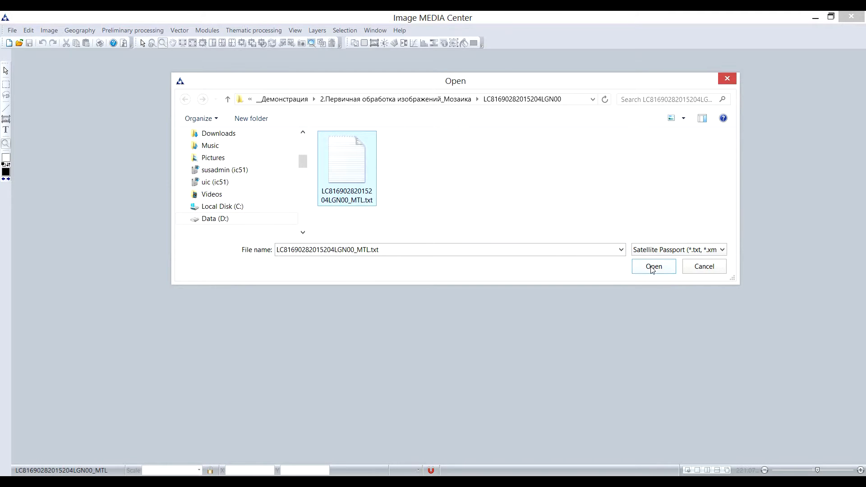
click(653, 266)
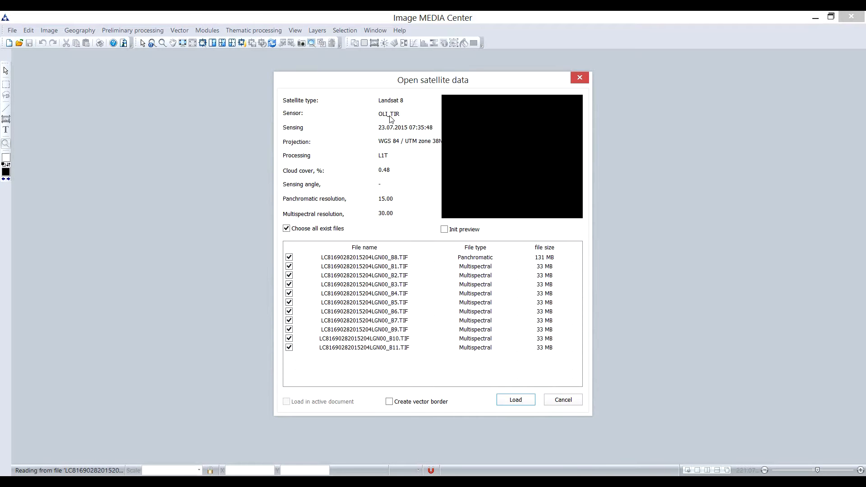
mouse_move(390, 142)
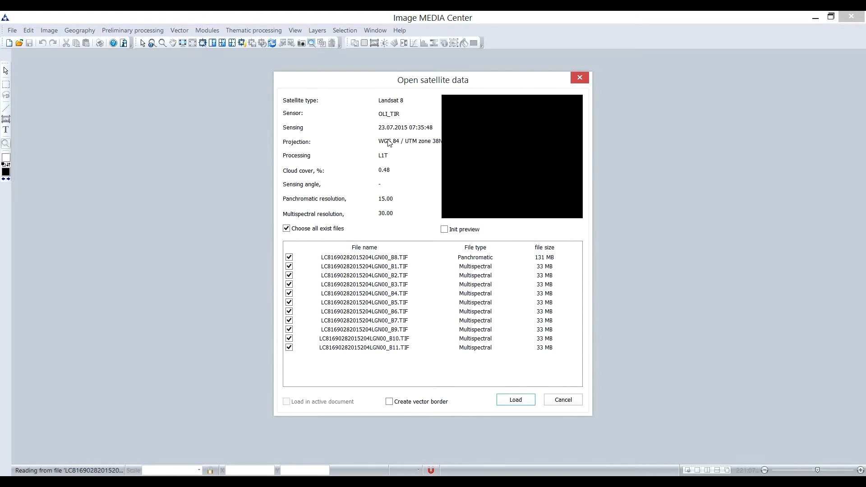
mouse_move(386, 201)
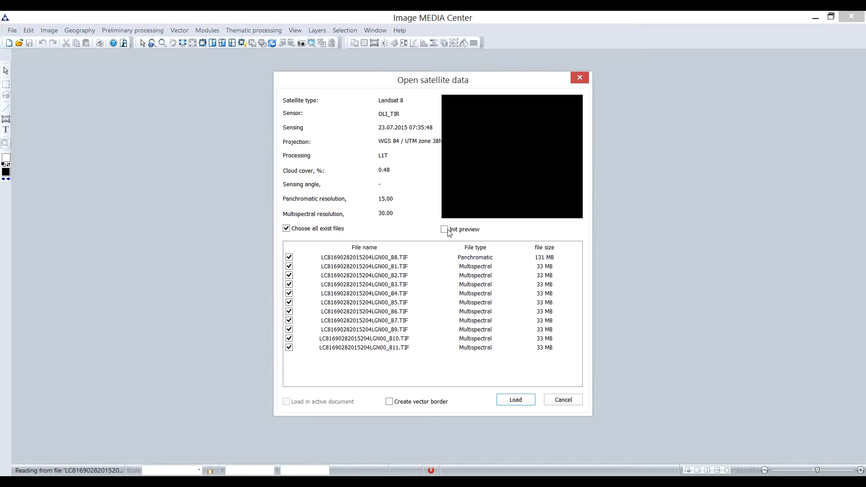
Step: Enable the scene preview, exclude panchromatic band B8, and load the remaining bands
click(444, 229)
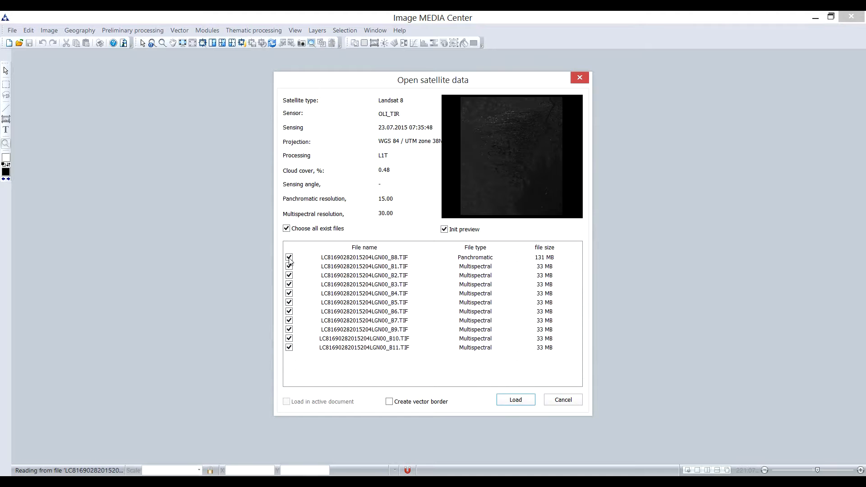
click(288, 257)
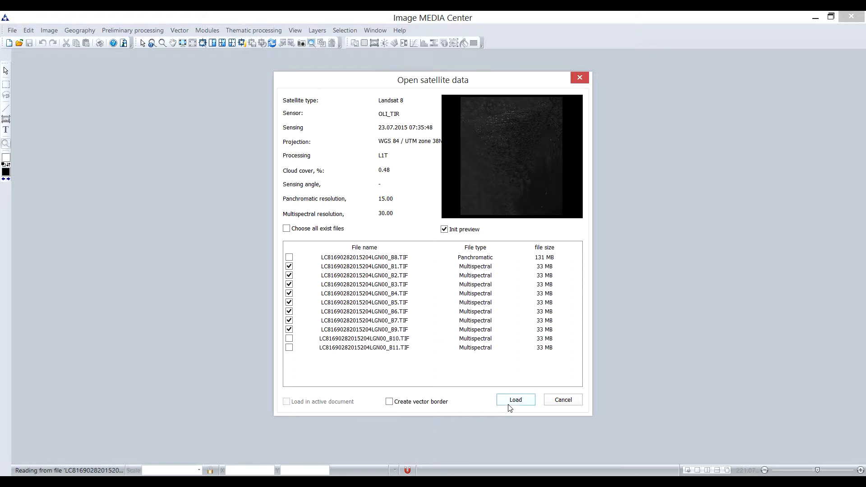
click(514, 400)
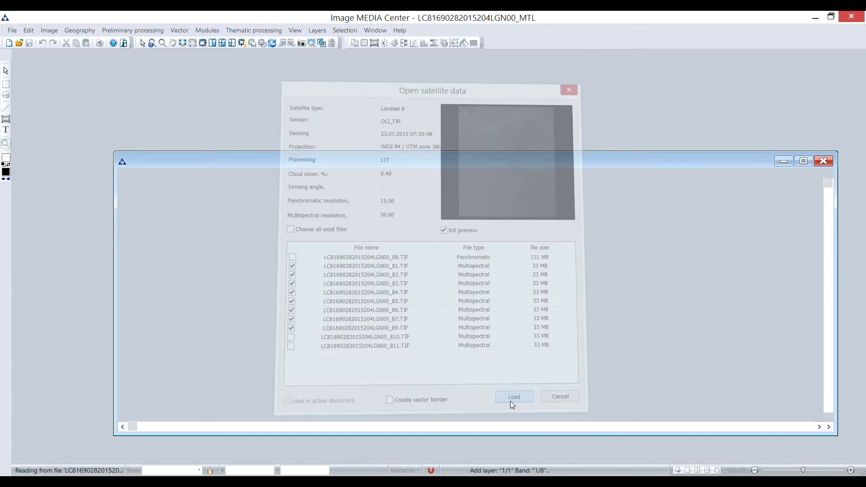
Step: Show the Color bands panel beside the loaded Astrakhan Oblast Landsat scene
click(513, 396)
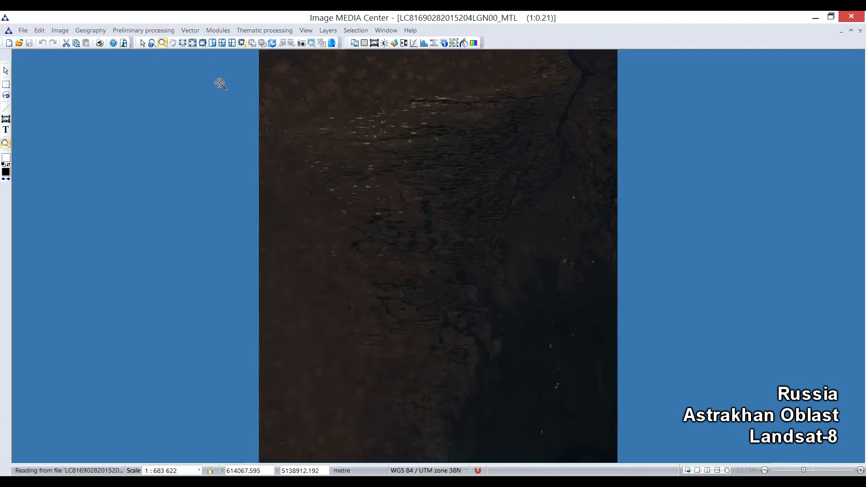
click(386, 30)
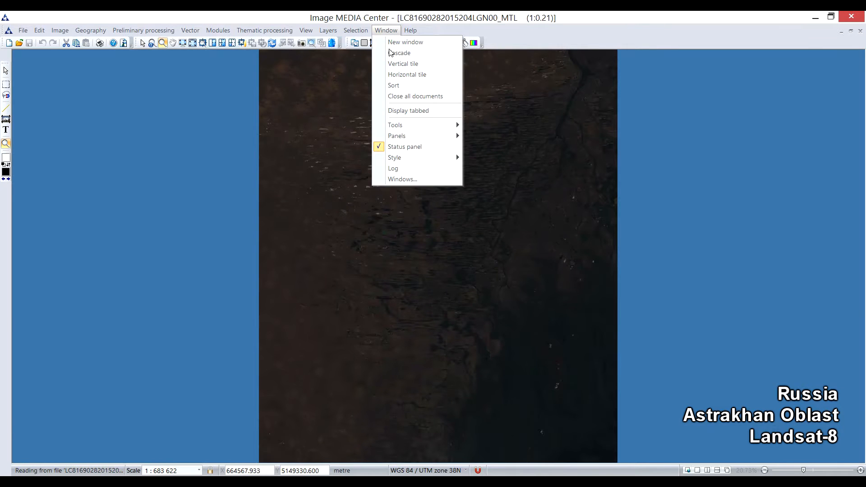
mouse_move(396, 136)
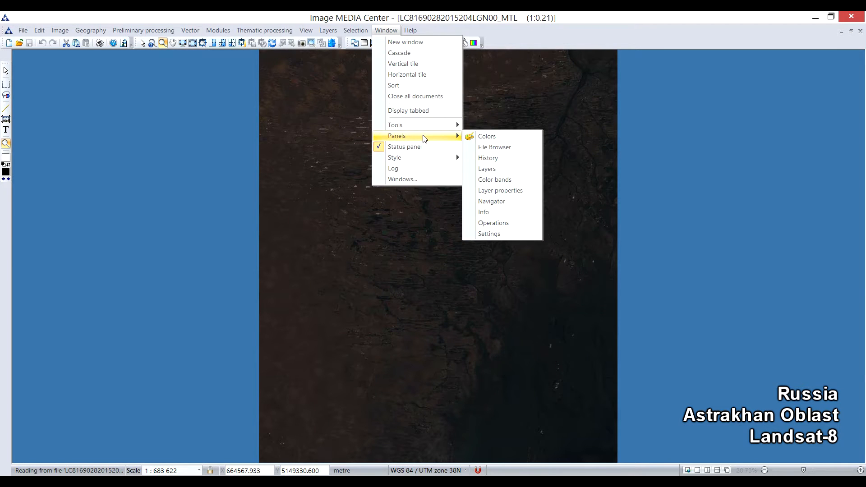
click(494, 179)
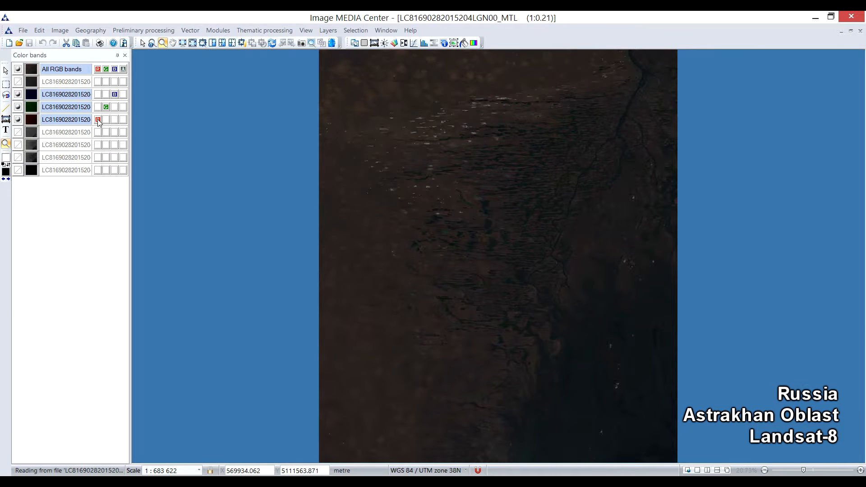
click(59, 29)
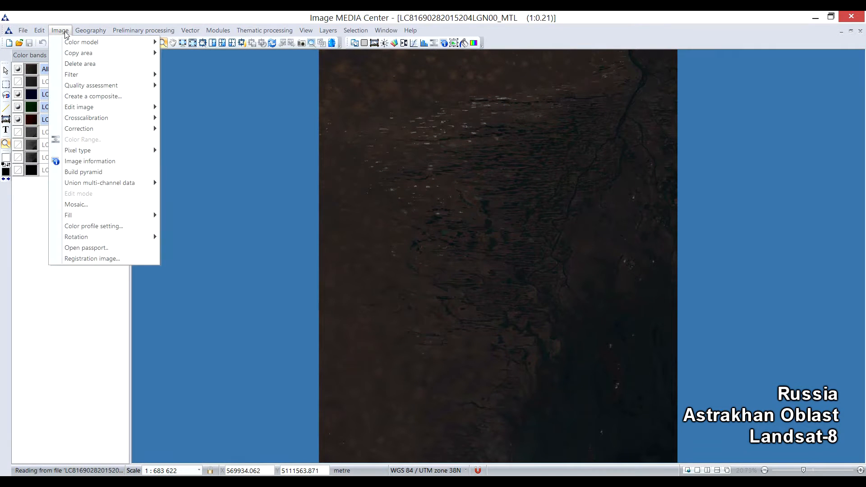
mouse_move(89, 160)
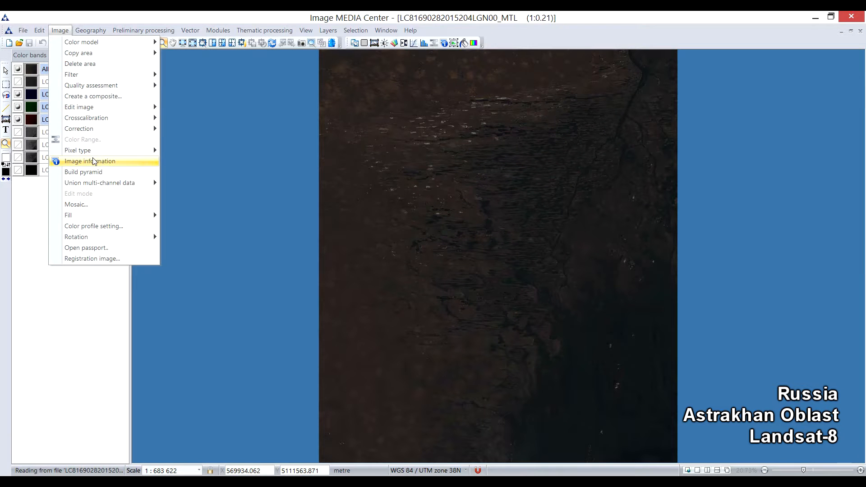
click(89, 160)
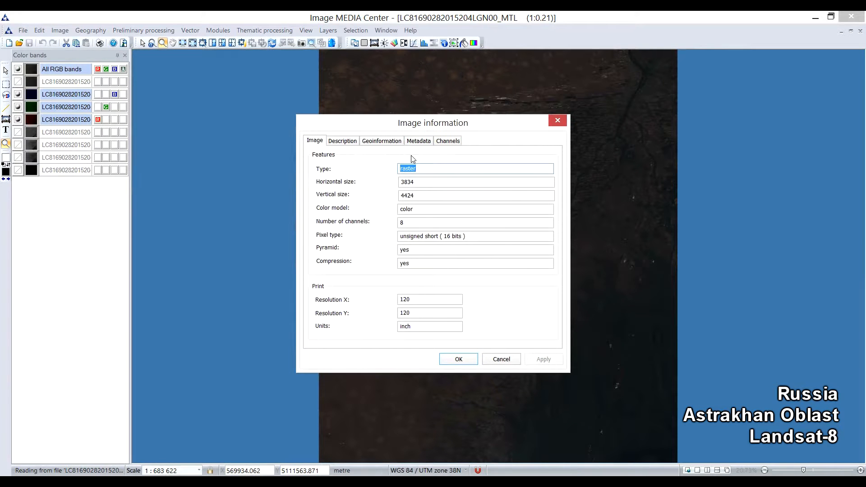
click(342, 140)
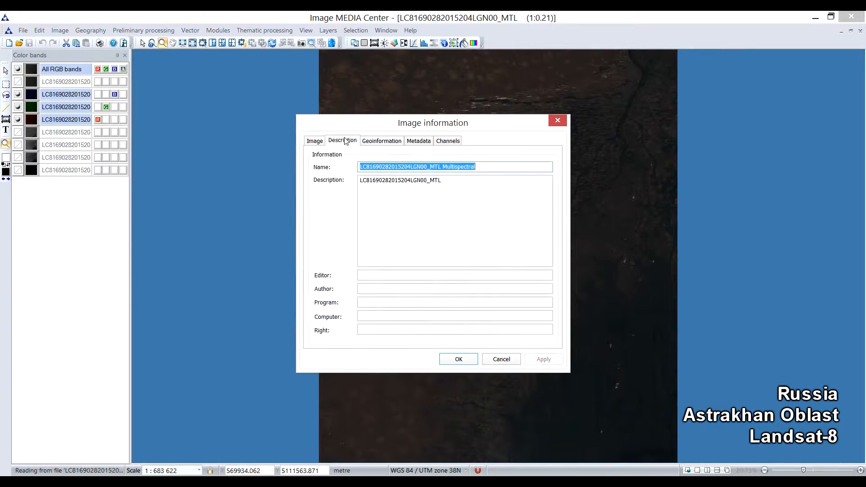
click(381, 141)
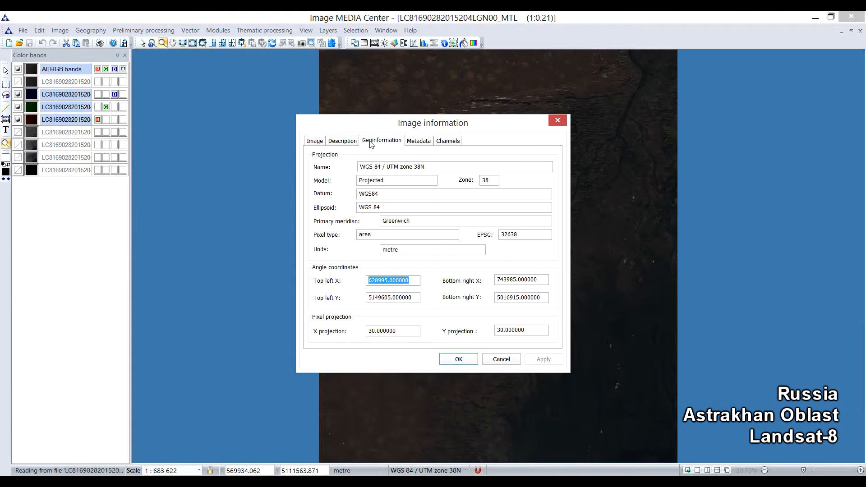
mouse_move(384, 145)
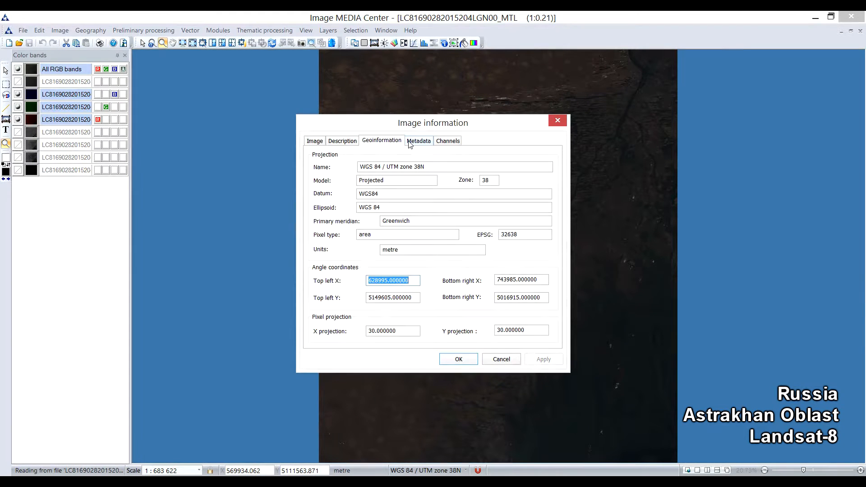
mouse_move(418, 145)
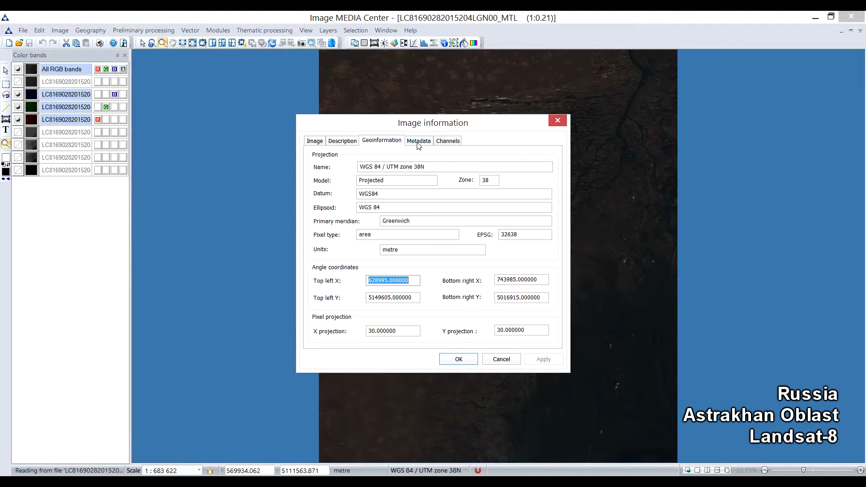
click(419, 141)
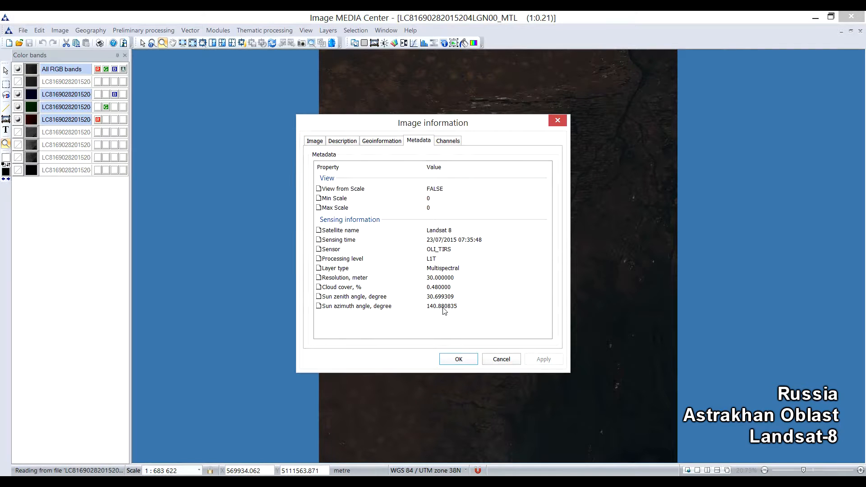
click(447, 140)
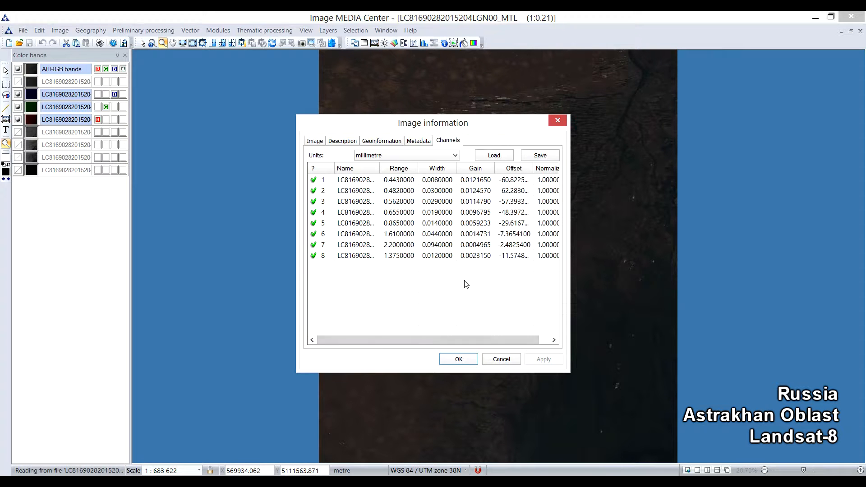
mouse_move(475, 132)
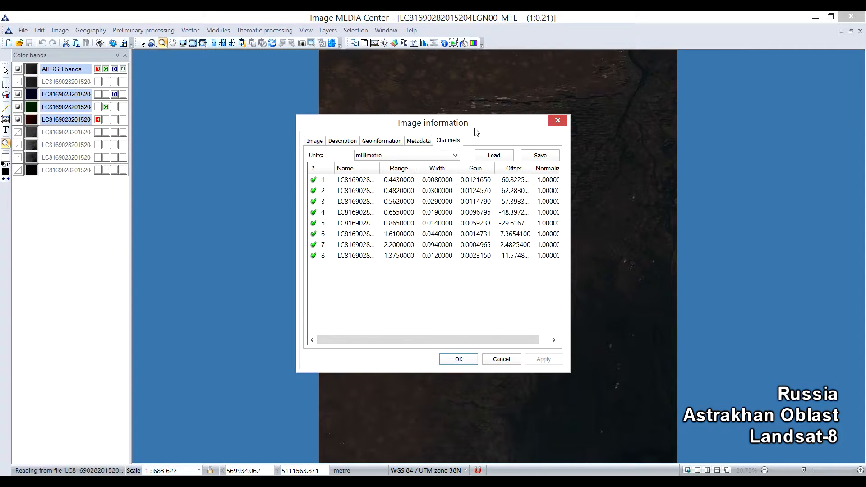
mouse_move(476, 122)
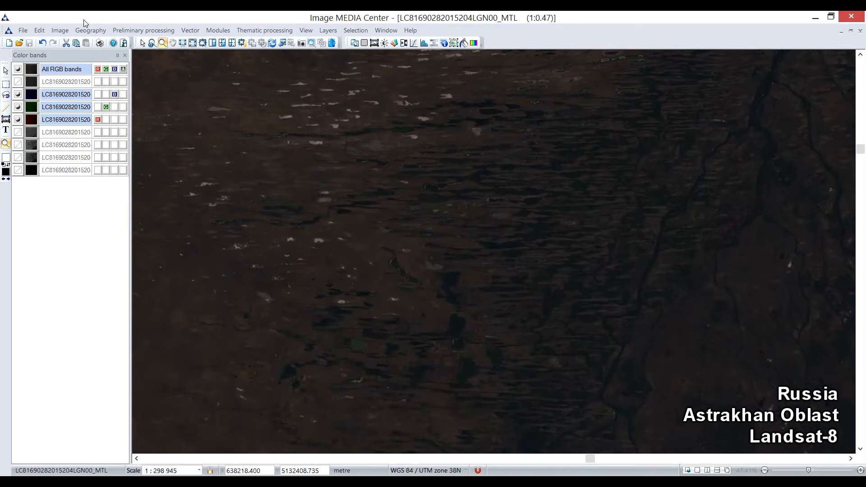
Step: Apply a histogram stretch, raising band B2's lower input limit
click(59, 30)
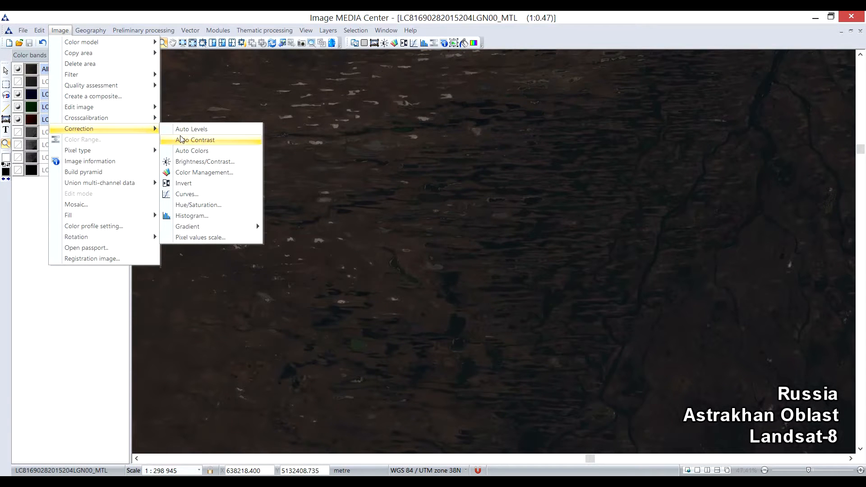
mouse_move(192, 216)
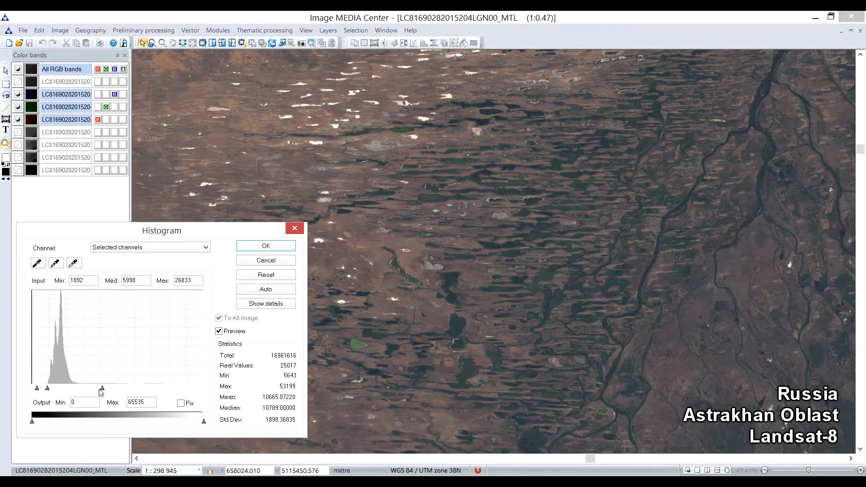
drag(103, 387, 92, 387)
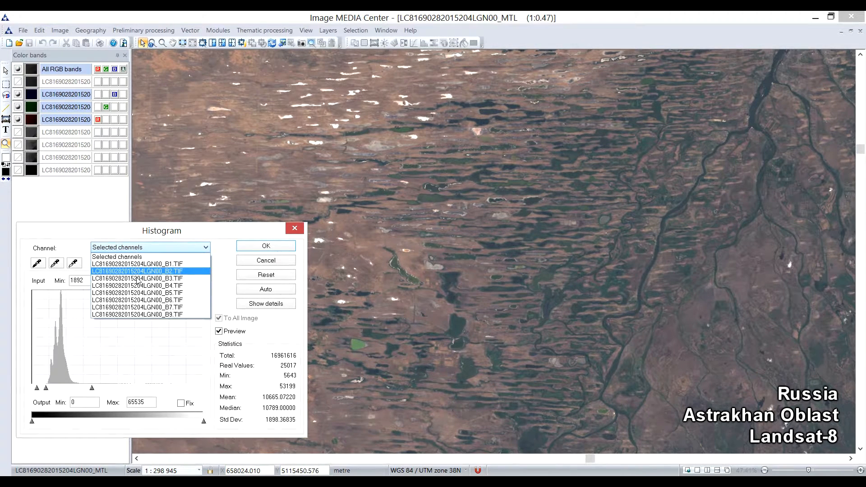
click(138, 271)
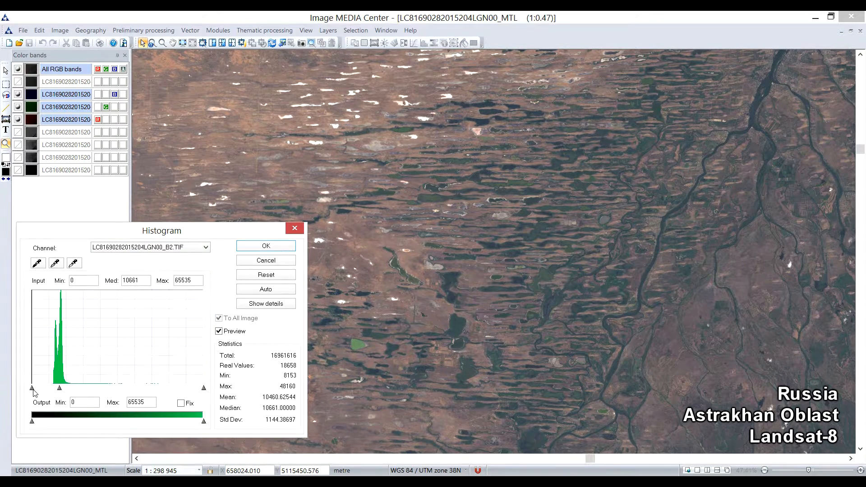
drag(32, 388, 37, 389)
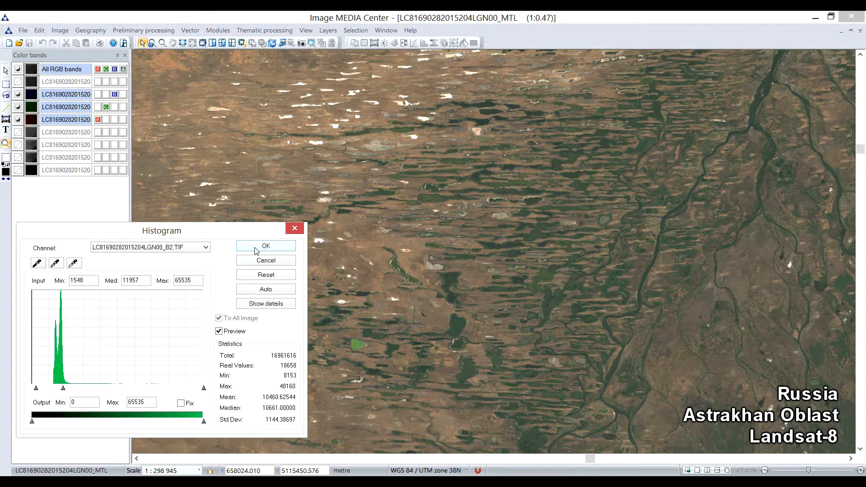
click(265, 245)
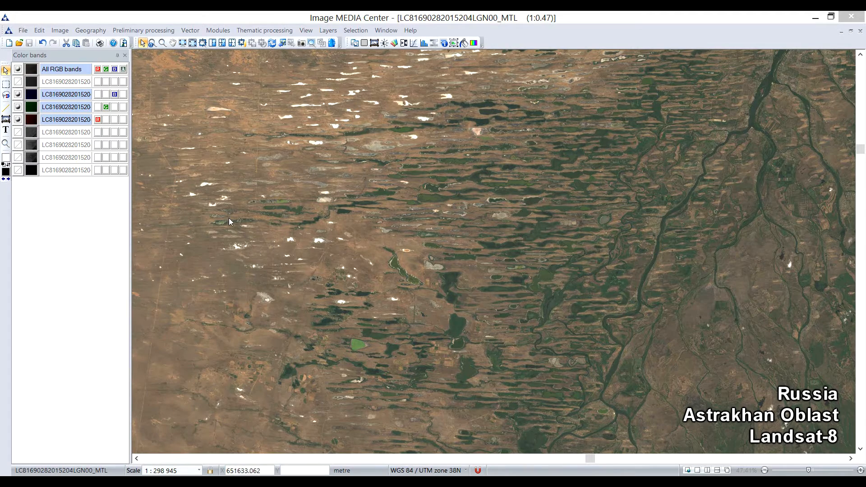
click(59, 29)
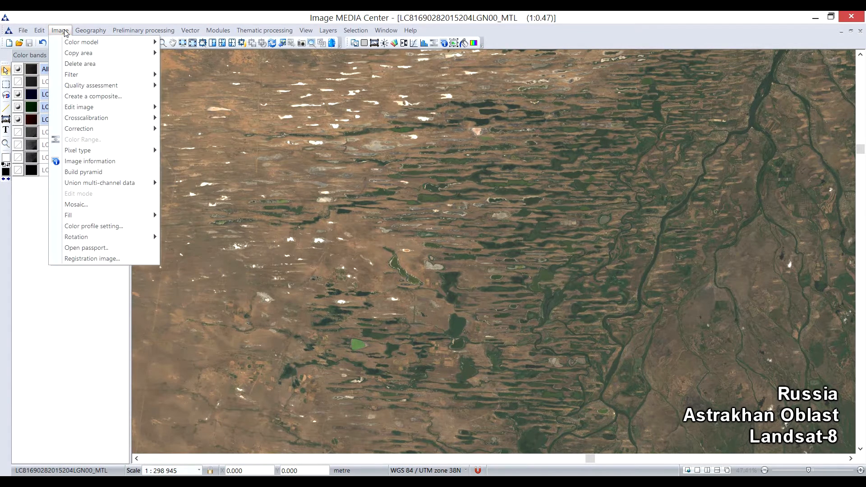
mouse_move(79, 129)
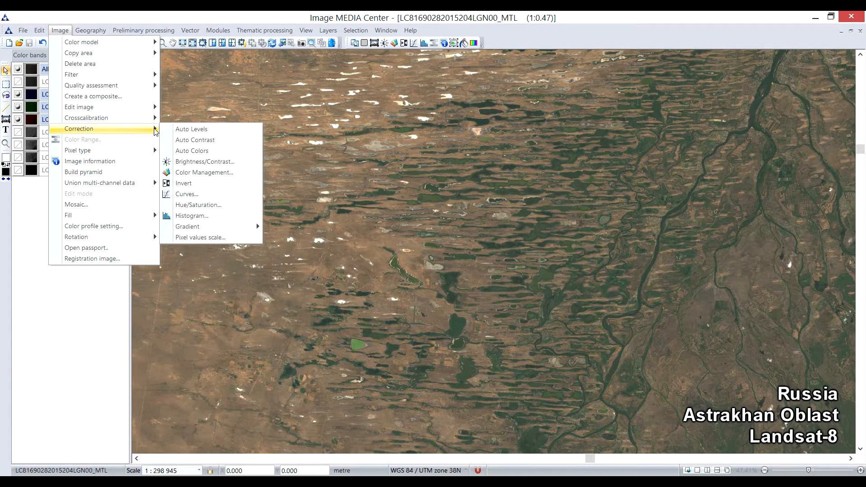
Step: Bend the Curves tone curve into an S shape and apply it
click(187, 194)
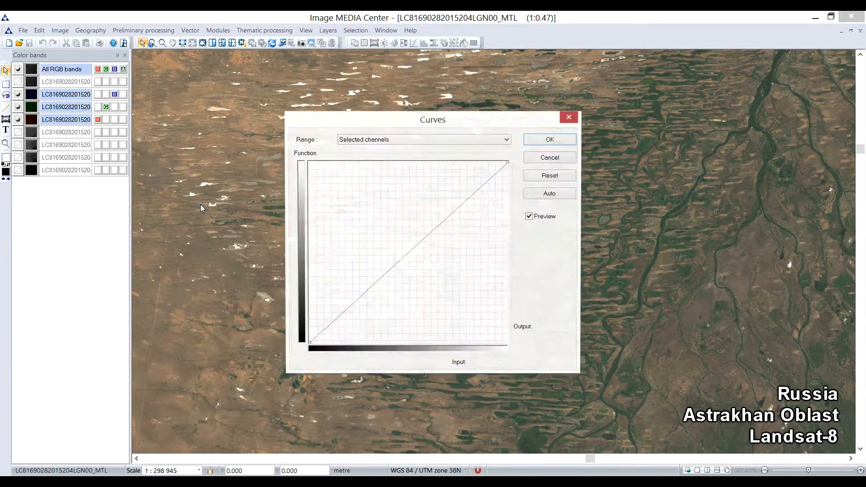
drag(433, 120, 180, 202)
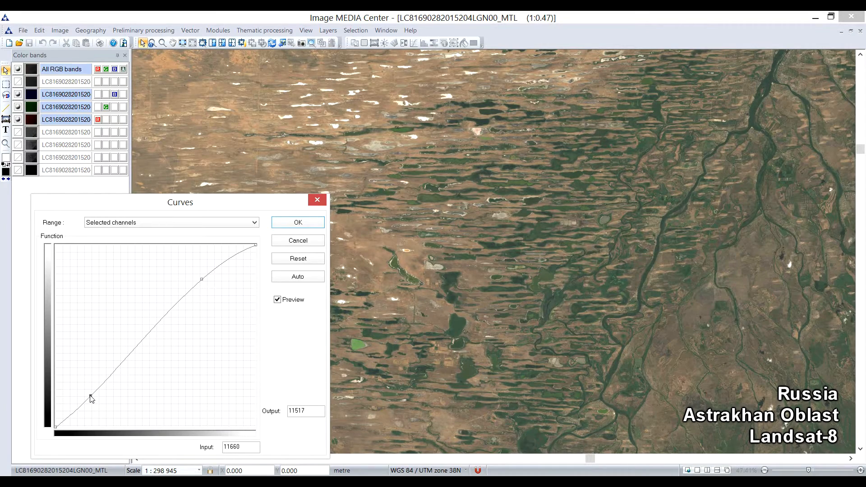
drag(91, 397, 90, 396)
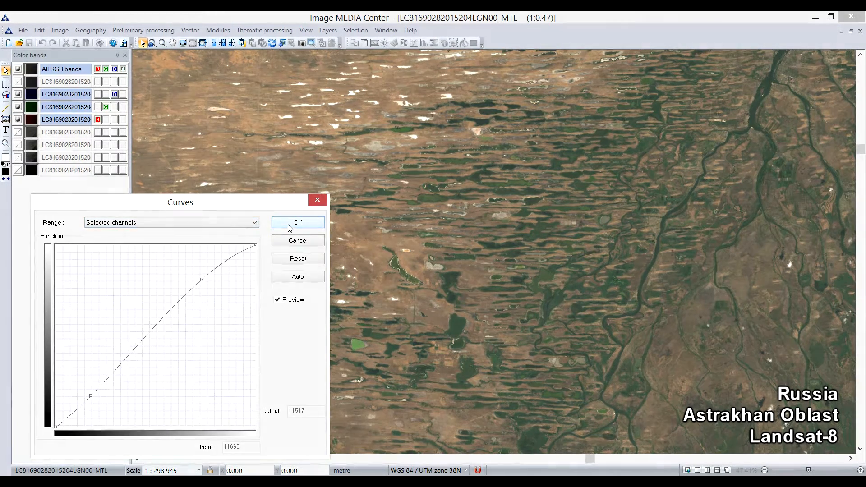
click(297, 222)
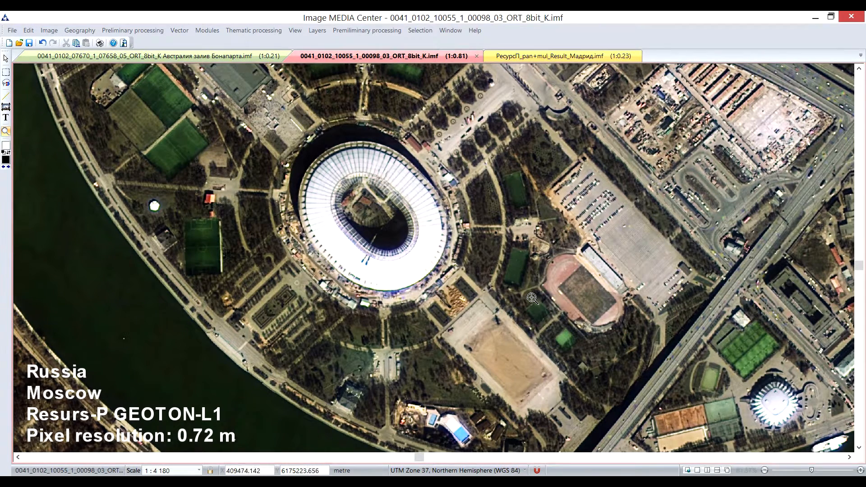
mouse_move(240, 67)
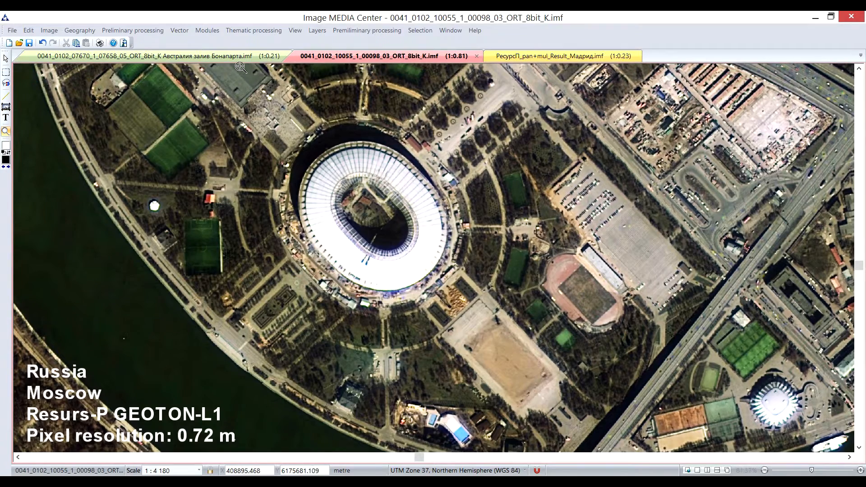
Step: View the Australia gulf image, then zoom in on Madrid's Santiago Bernabéu stadium
click(138, 56)
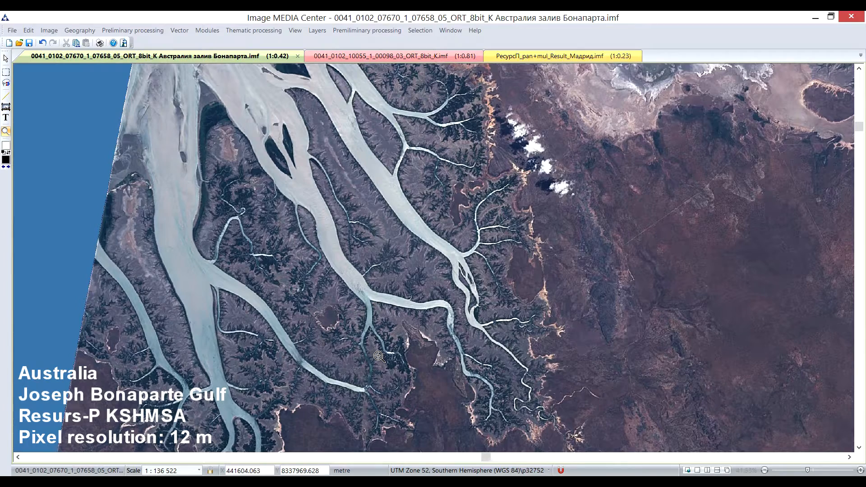
click(542, 56)
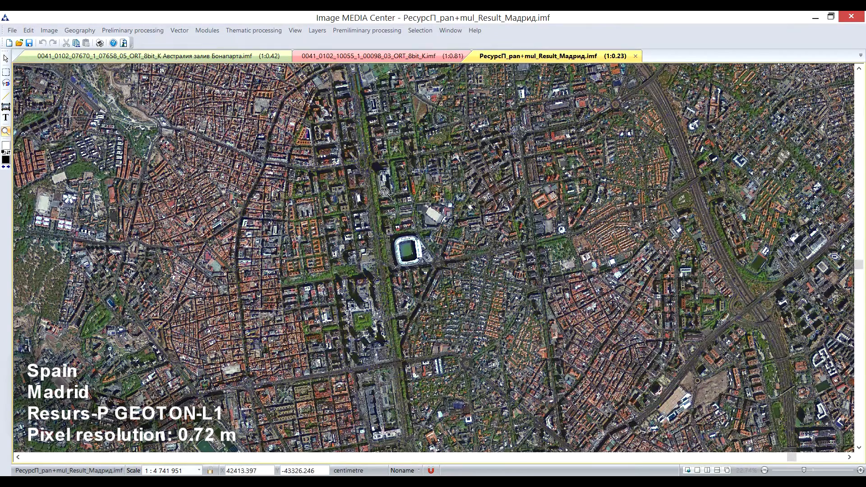
mouse_move(332, 196)
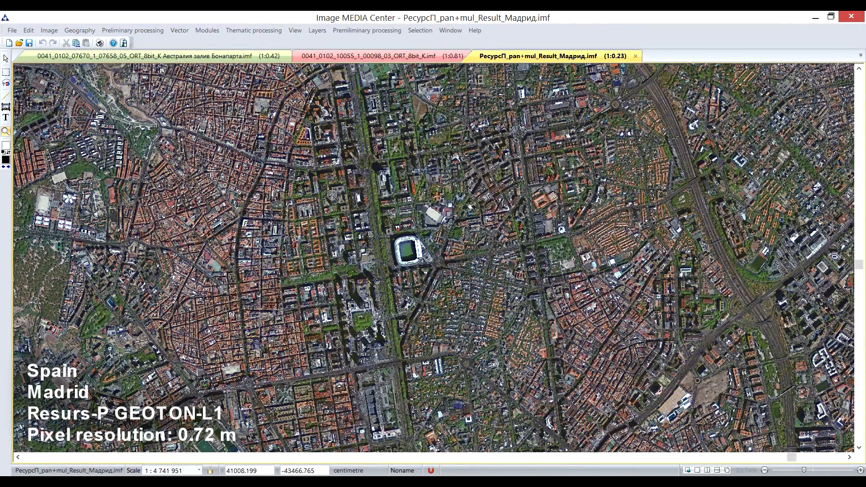
drag(332, 196, 477, 302)
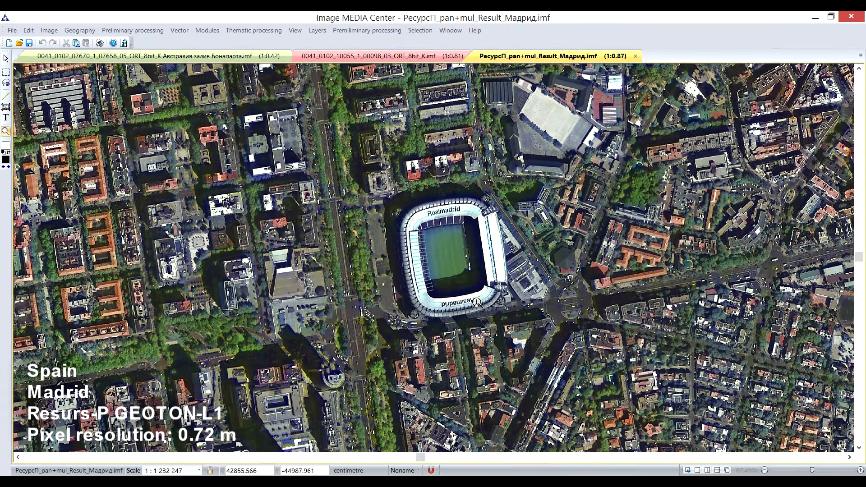
Step: Launch Resurs-P Route assembly and review radiometric correction, color synthesis and complexation settings
click(132, 30)
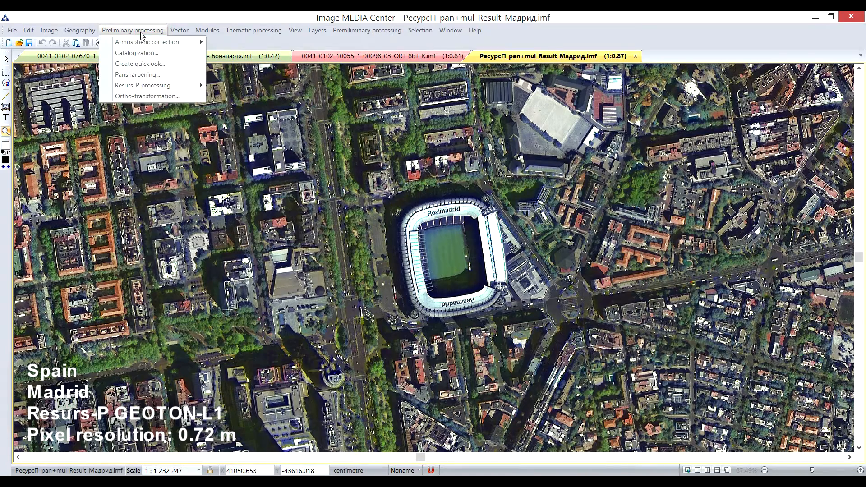
mouse_move(142, 85)
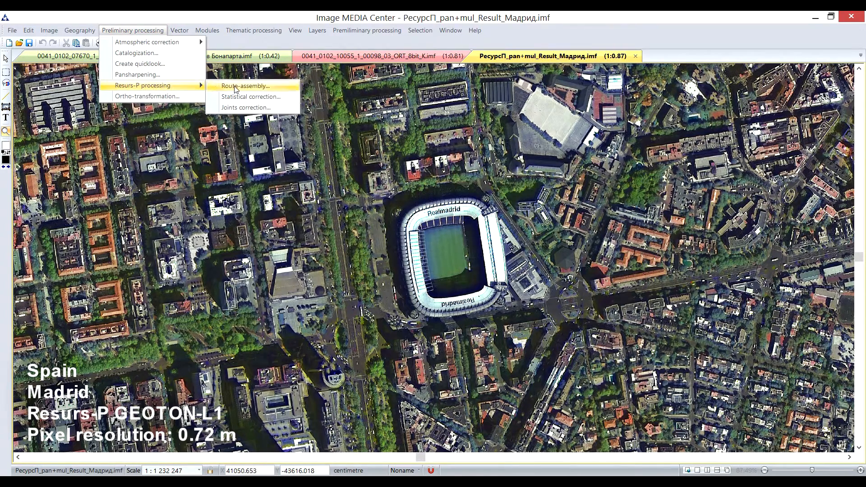
click(245, 86)
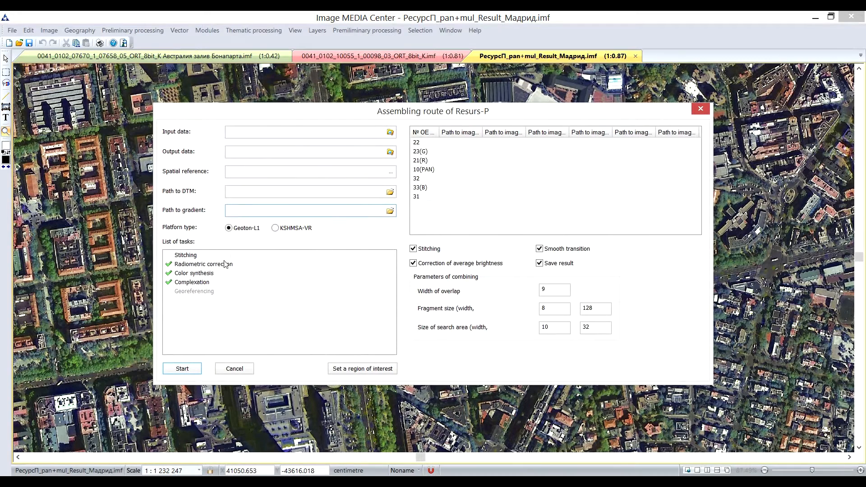
click(203, 263)
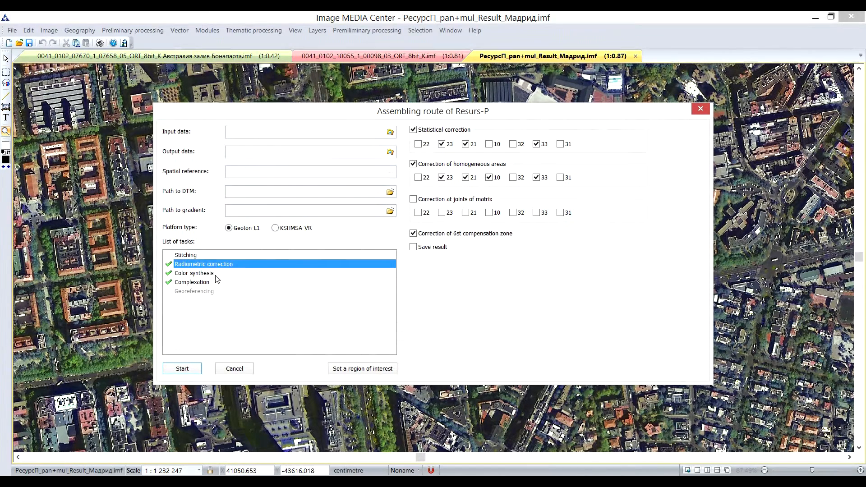
click(194, 273)
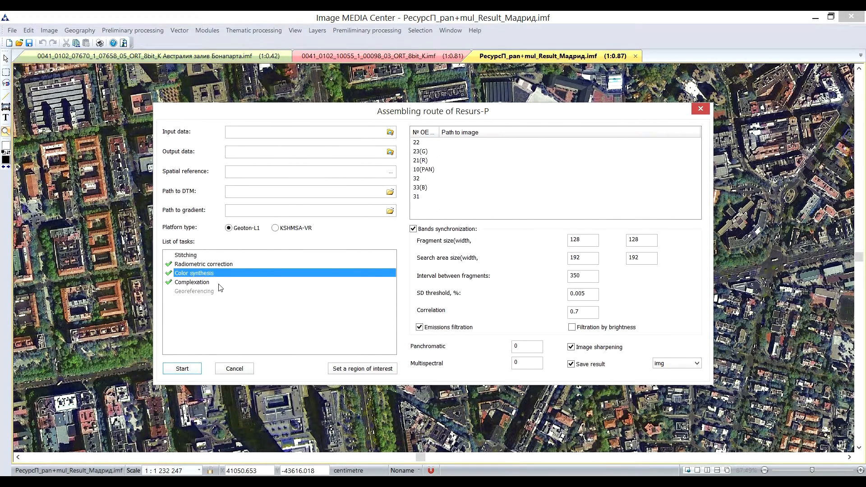
click(191, 282)
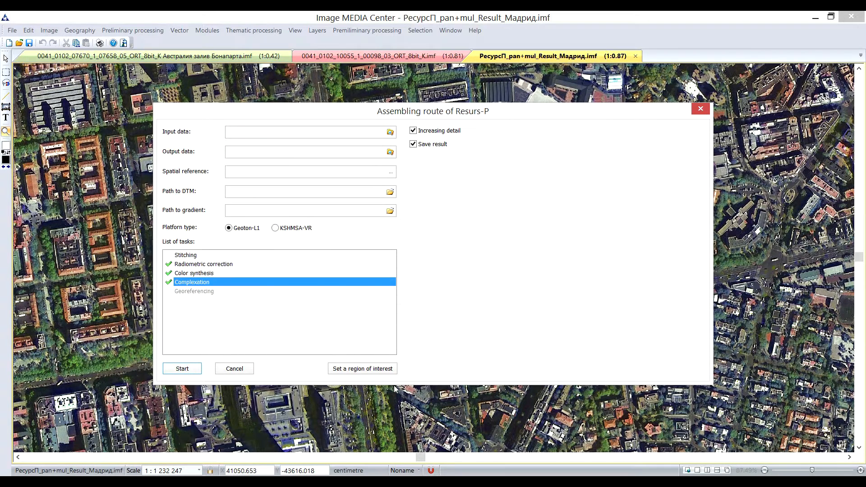
mouse_move(329, 365)
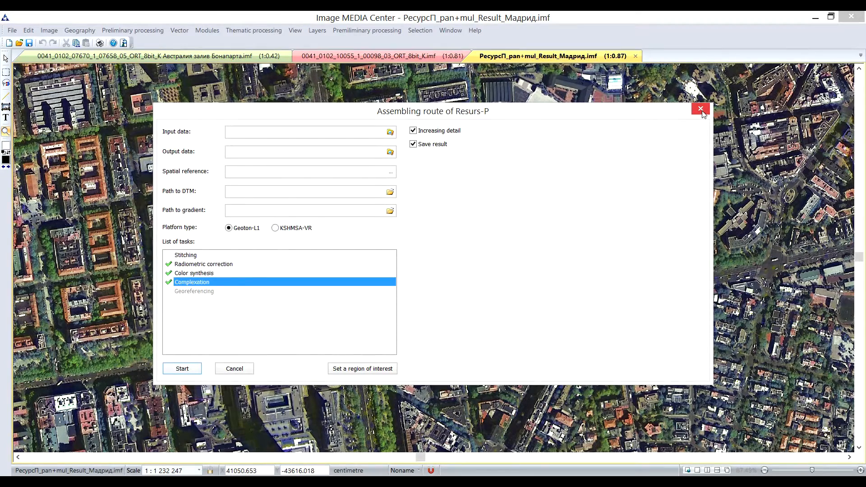
Step: Close the route assembly dialog and the Mosaic panel, then show the Layers panel
click(701, 109)
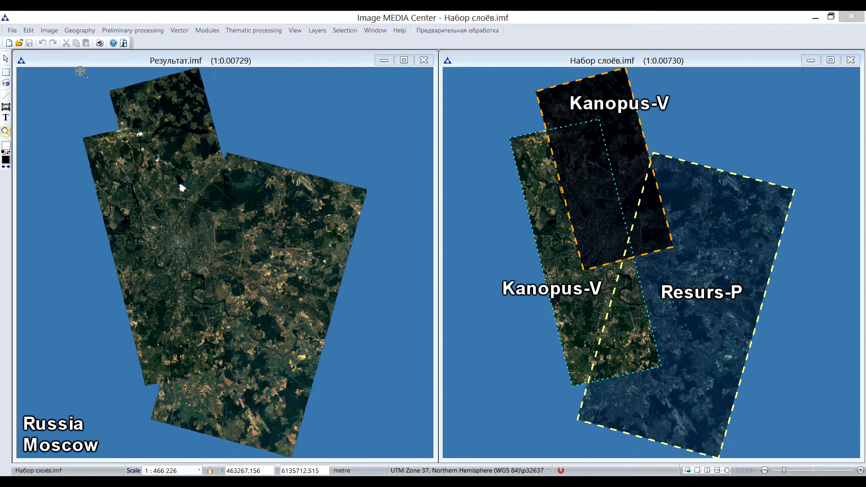
click(49, 30)
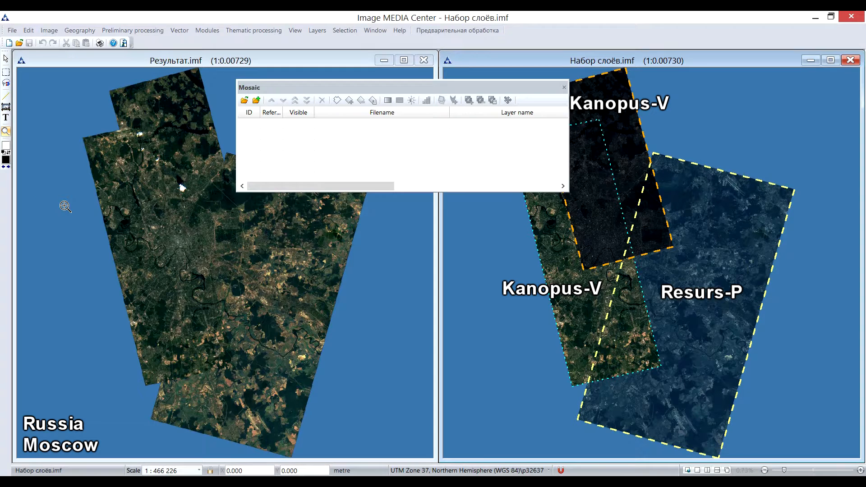
mouse_move(150, 112)
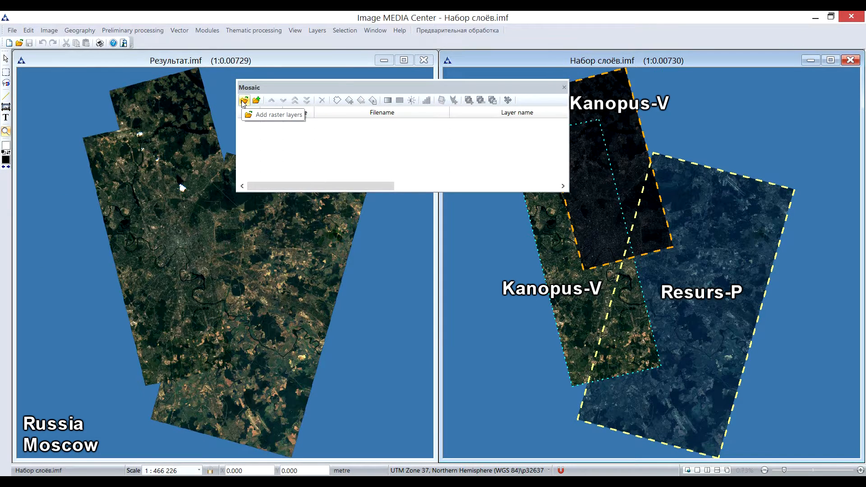
mouse_move(256, 100)
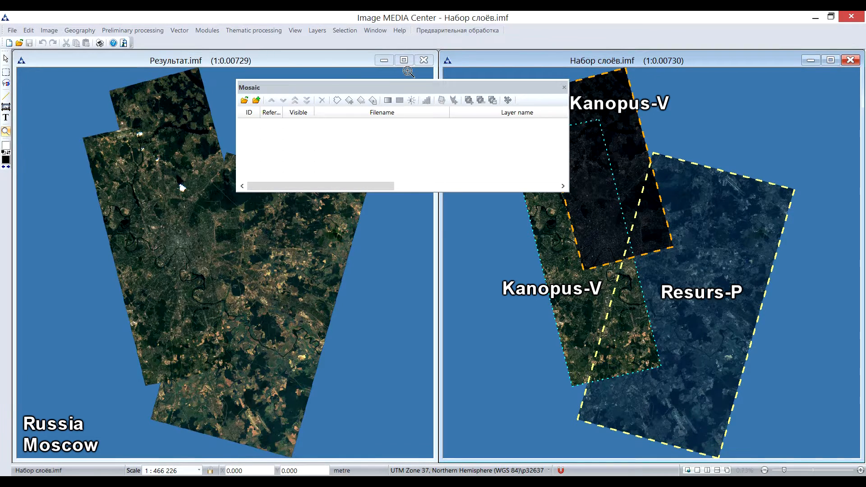
click(564, 86)
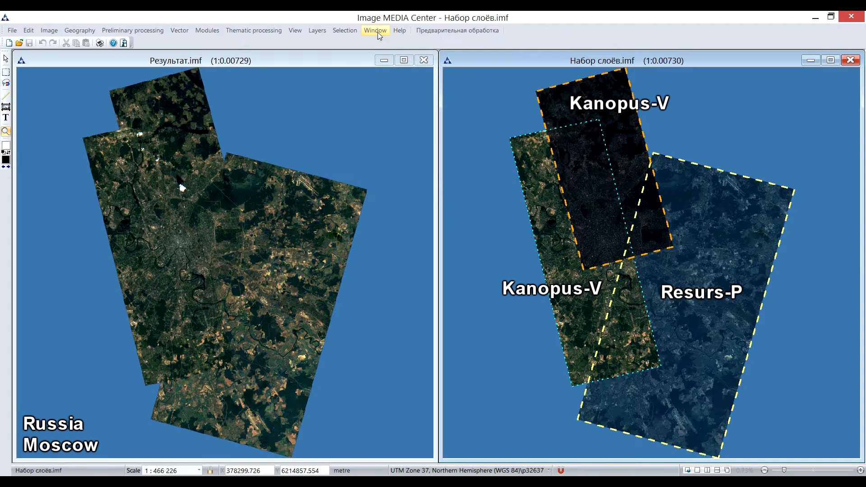
click(375, 30)
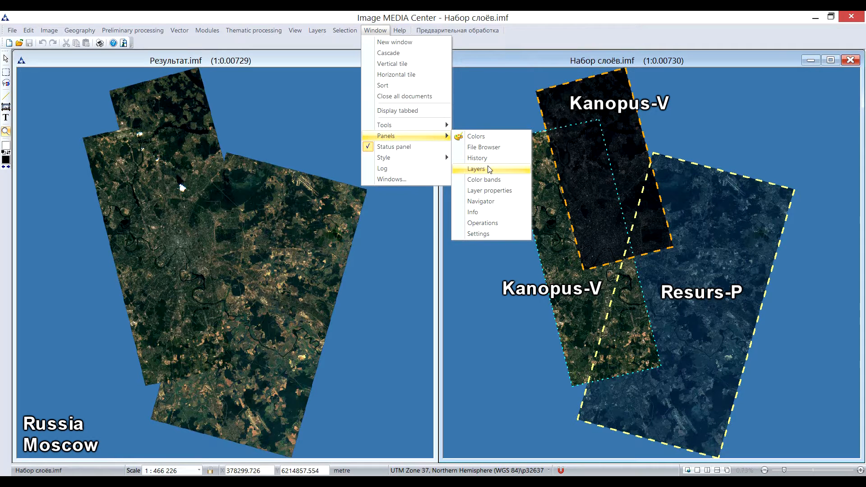
click(477, 169)
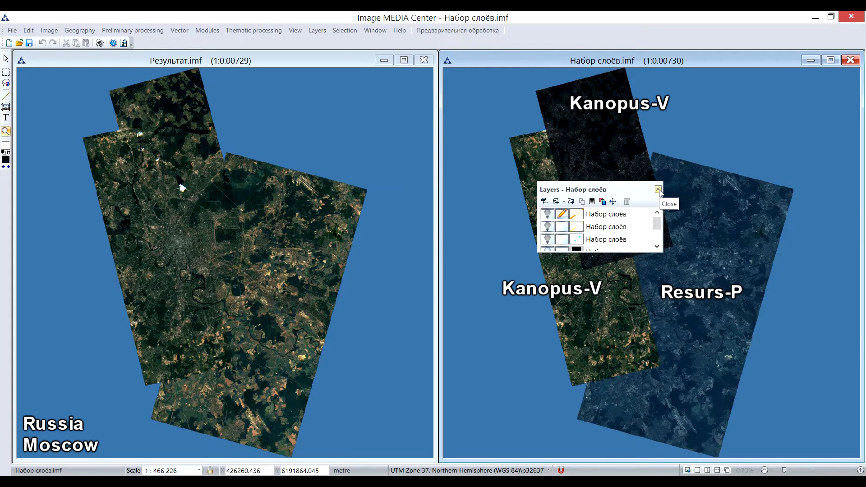
Step: Close the Layers panel and synchronize this view with Результат.imf
click(657, 189)
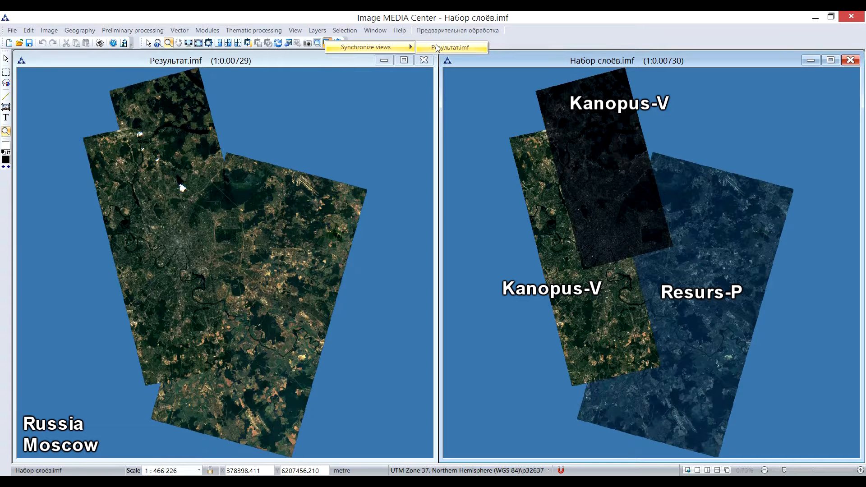
click(423, 47)
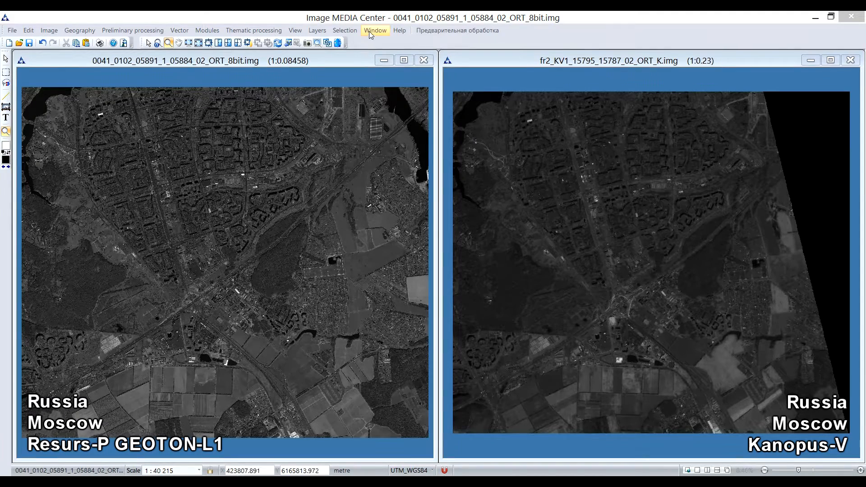
Step: Merge the Resurs-P and Kanopus-V windows into one document and zoom in
click(374, 30)
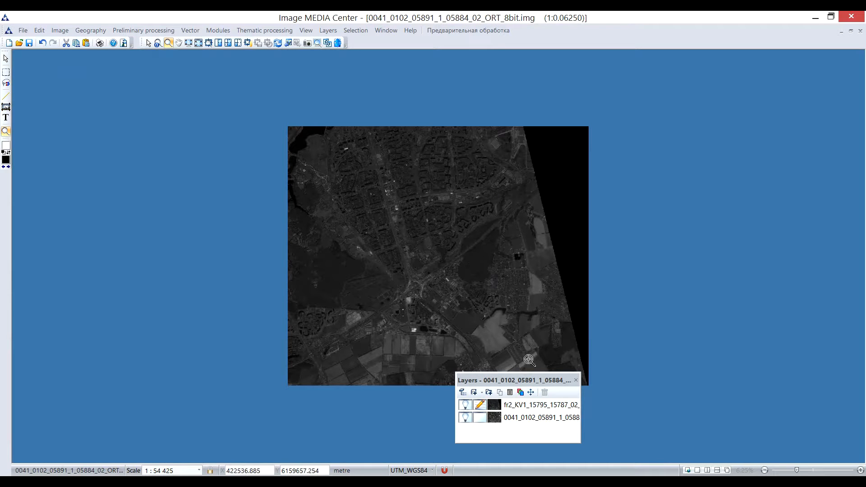
right_click(528, 359)
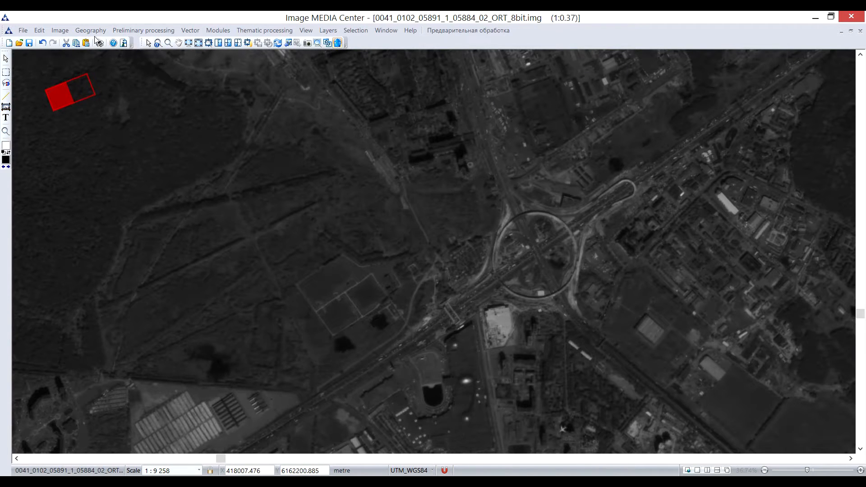
Step: Georeference Kanopus-V with 2nd-power polynomial, offset 70, distance 200, resampled to base projection
click(90, 30)
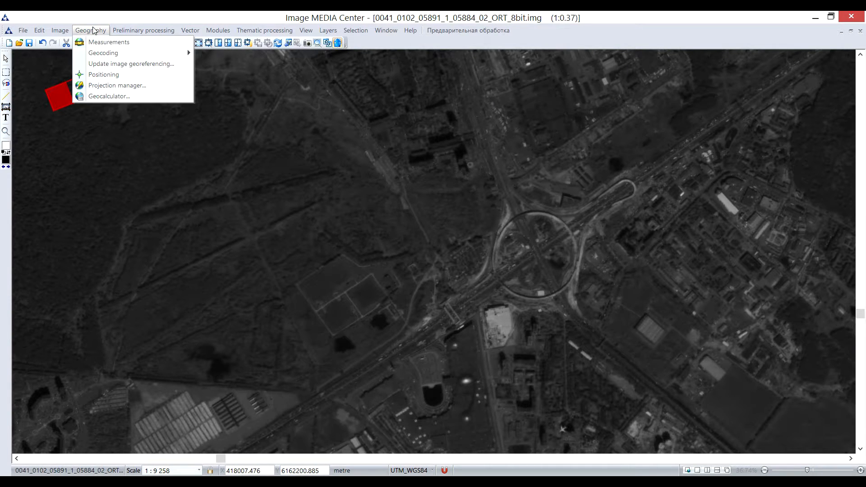
click(131, 64)
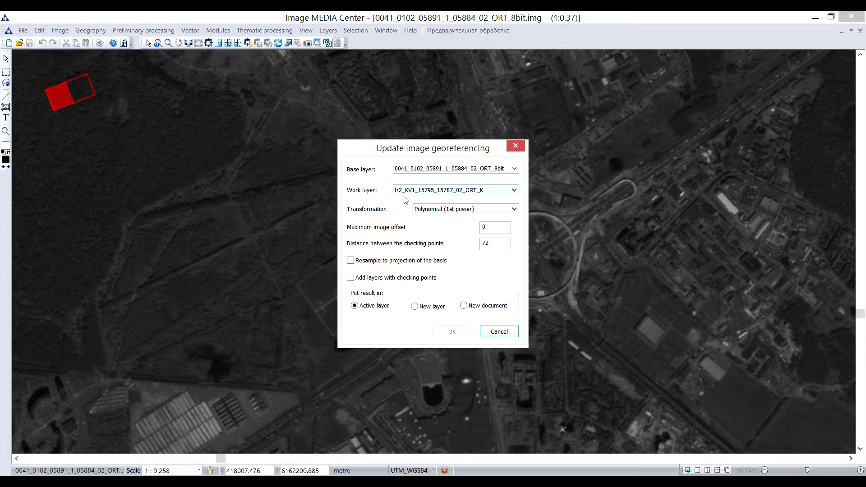
click(513, 209)
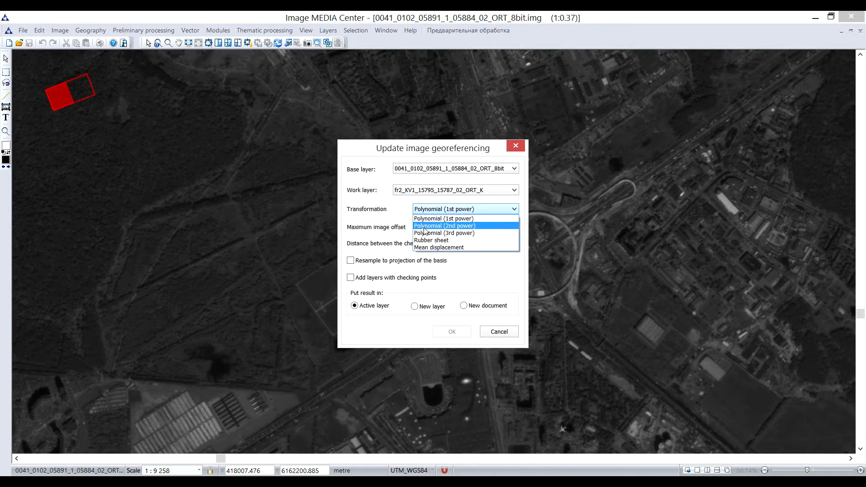
click(443, 225)
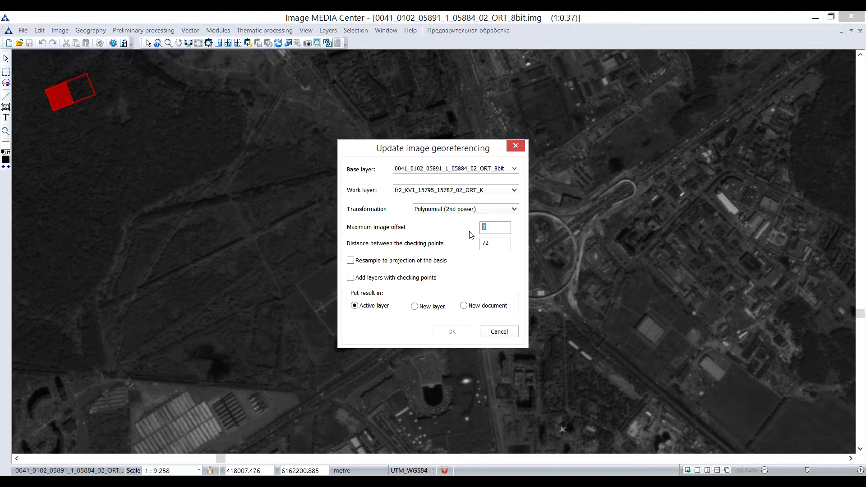
text(70)
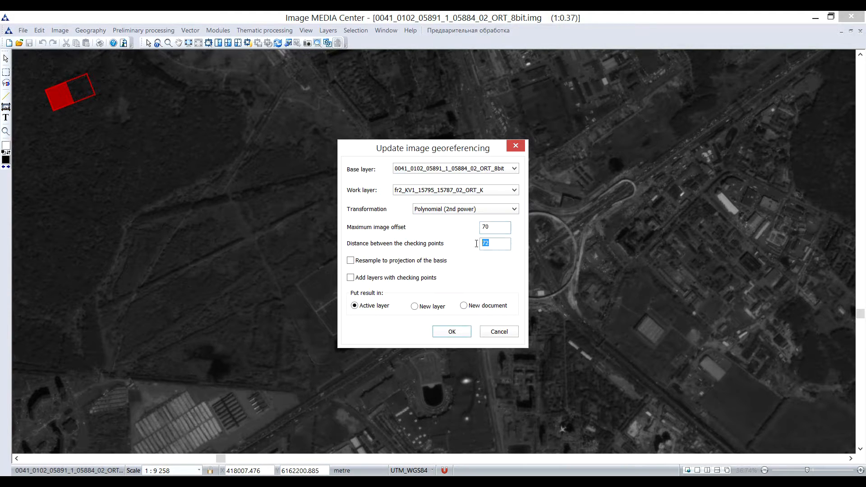
text(20)
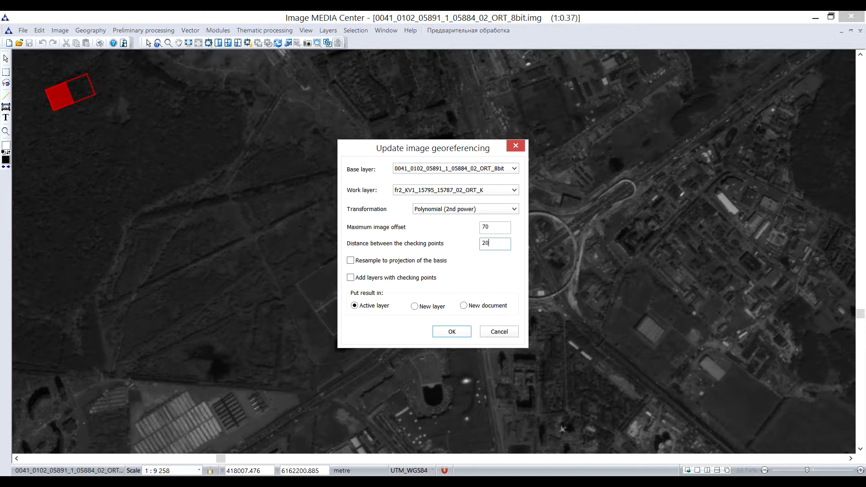
text(200)
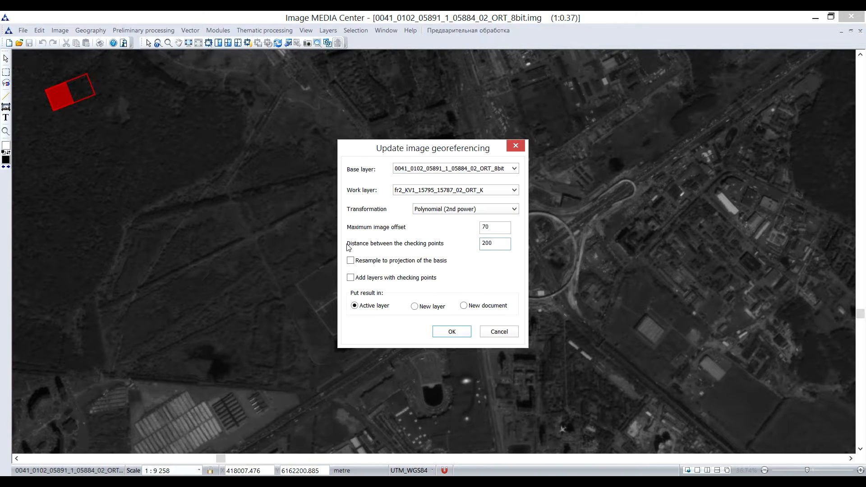
click(350, 261)
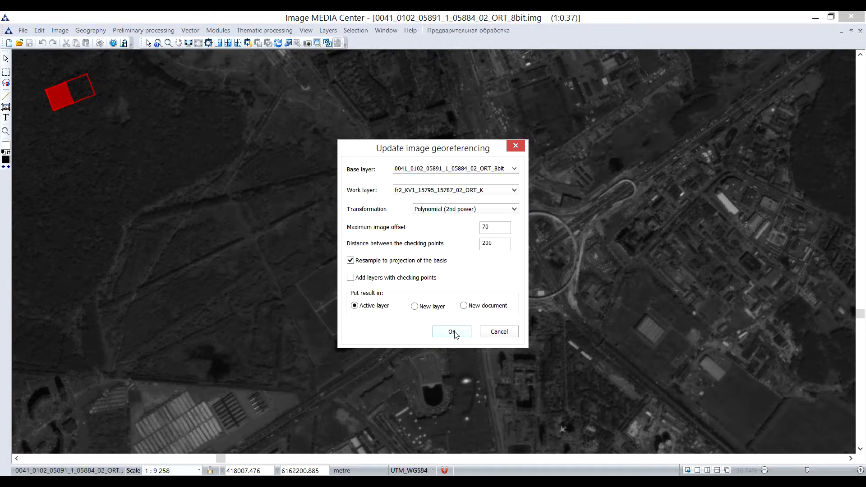
click(451, 332)
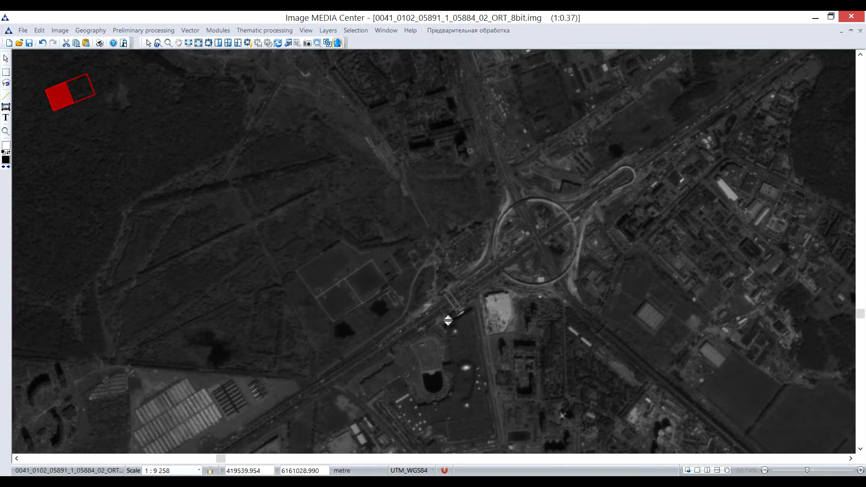
mouse_move(452, 325)
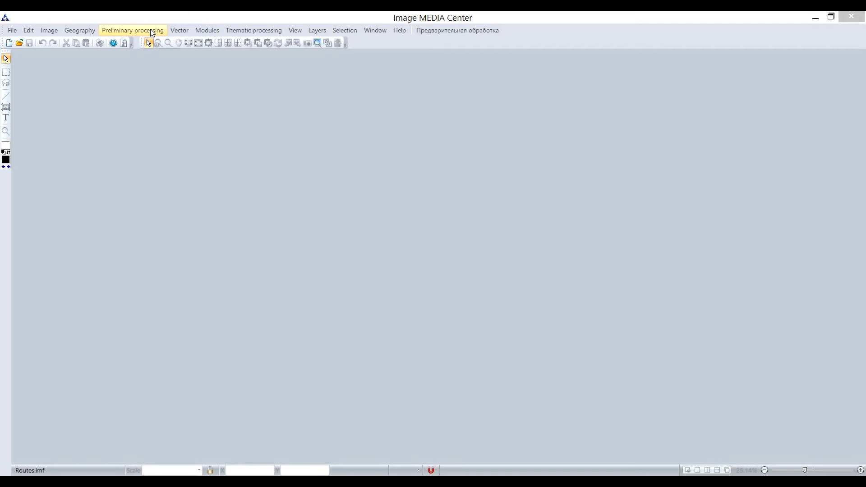
Step: Create a new routes catalogue file named Scenes
click(132, 30)
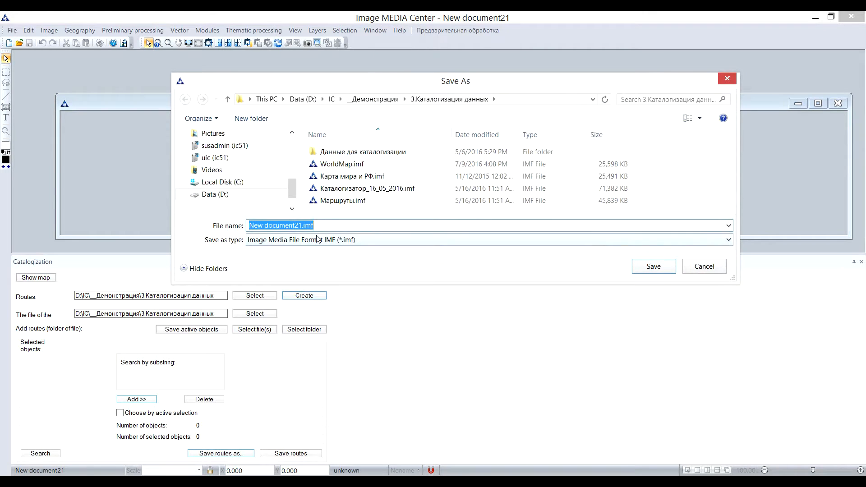
text(Scenes)
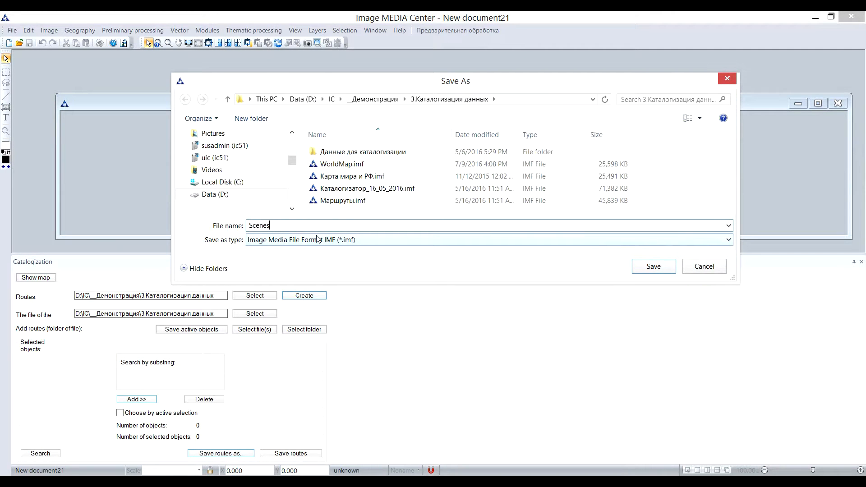
click(653, 267)
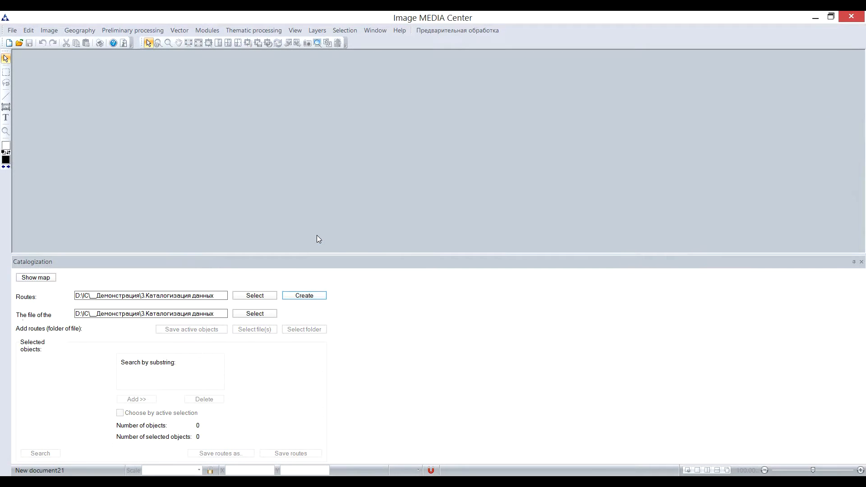
Step: Load WorldMap.imf as the catalogue's map file
click(254, 313)
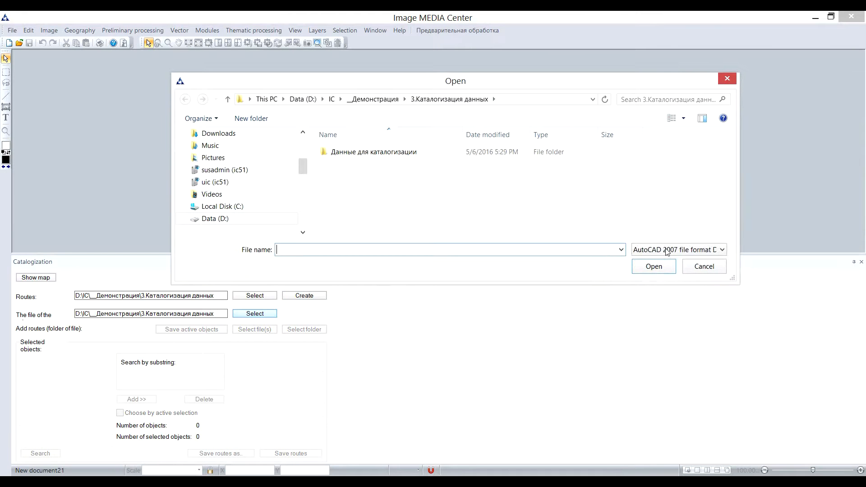
click(677, 249)
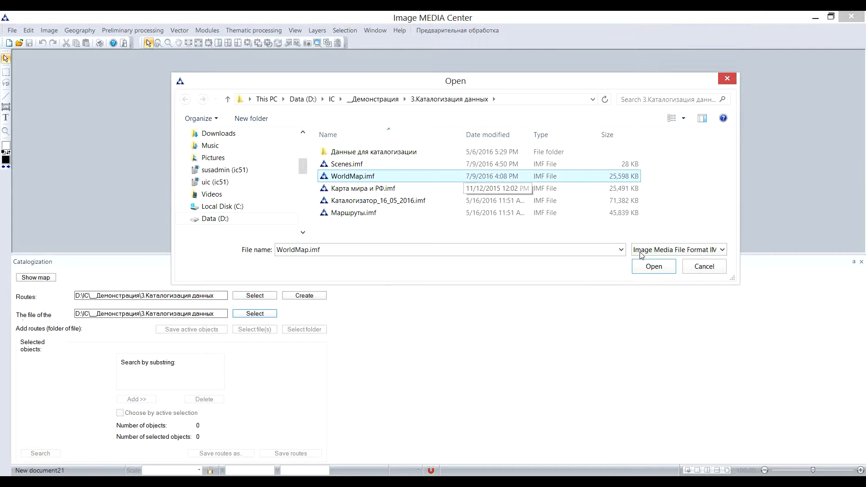
click(653, 266)
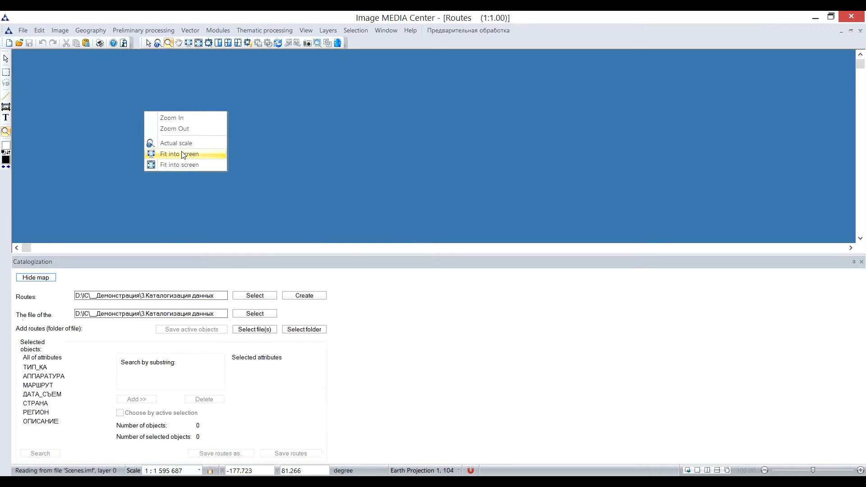
Step: Fit the world map to screen and add routes from the Landsat 5 folder, accepting duplicates
click(179, 154)
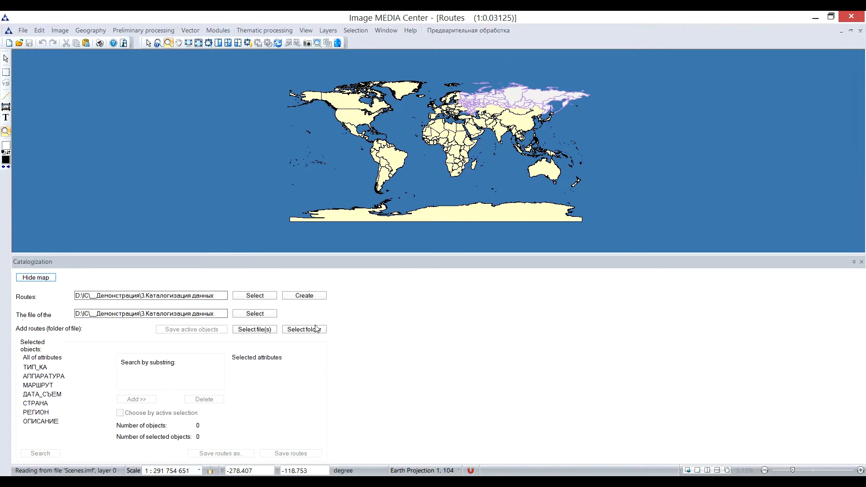
click(303, 329)
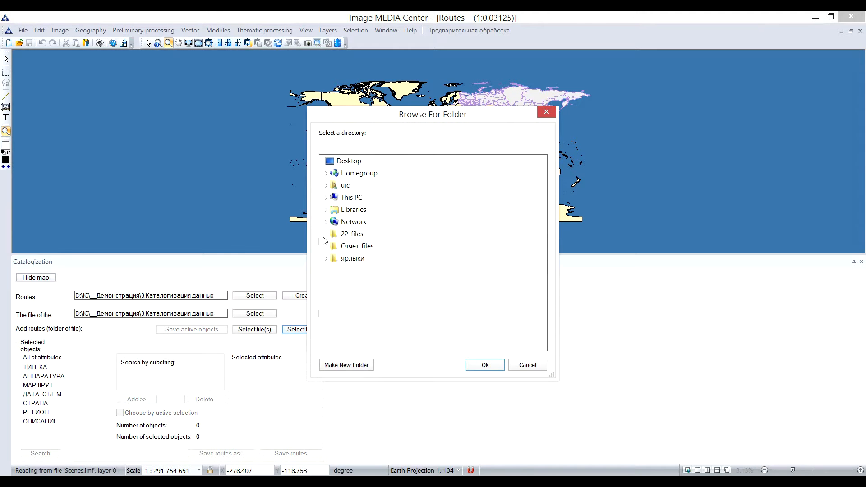
click(325, 197)
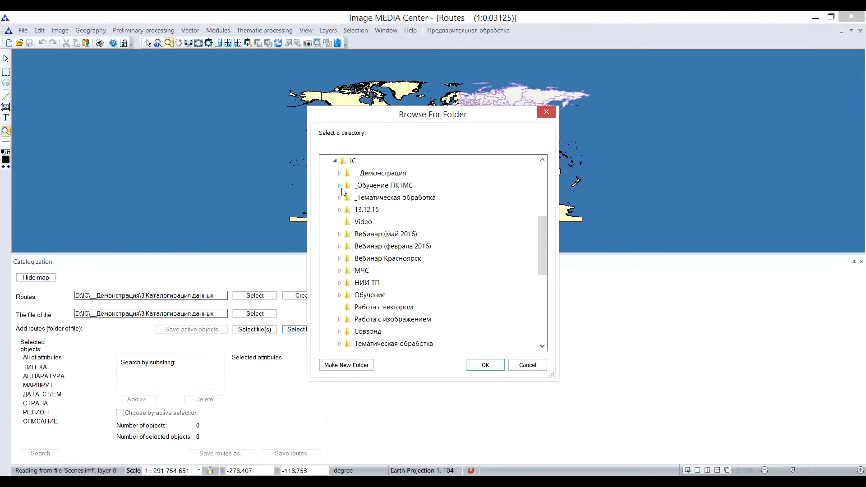
click(340, 172)
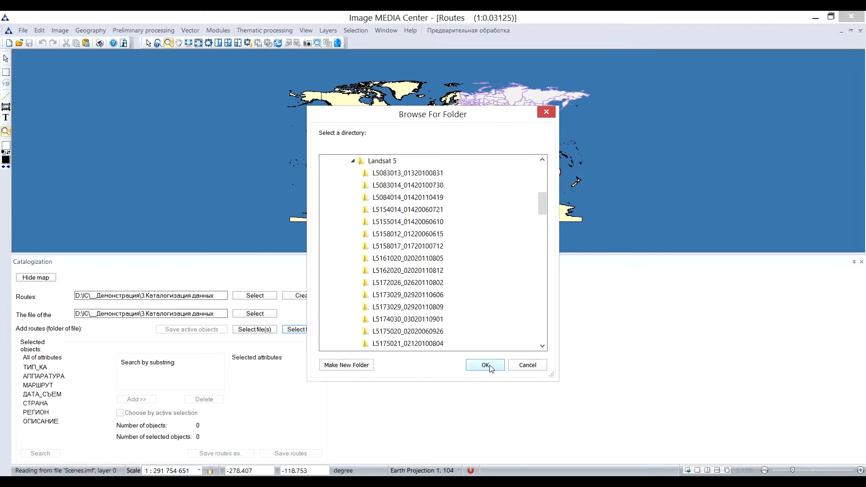
click(484, 365)
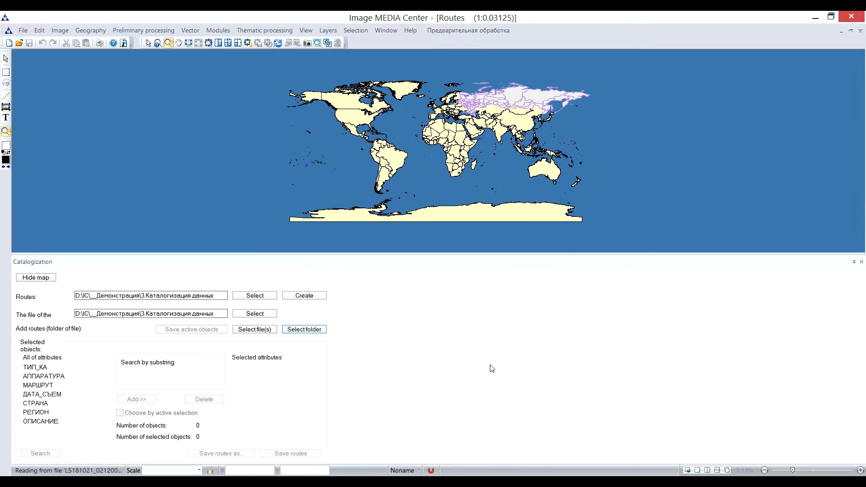
click(303, 329)
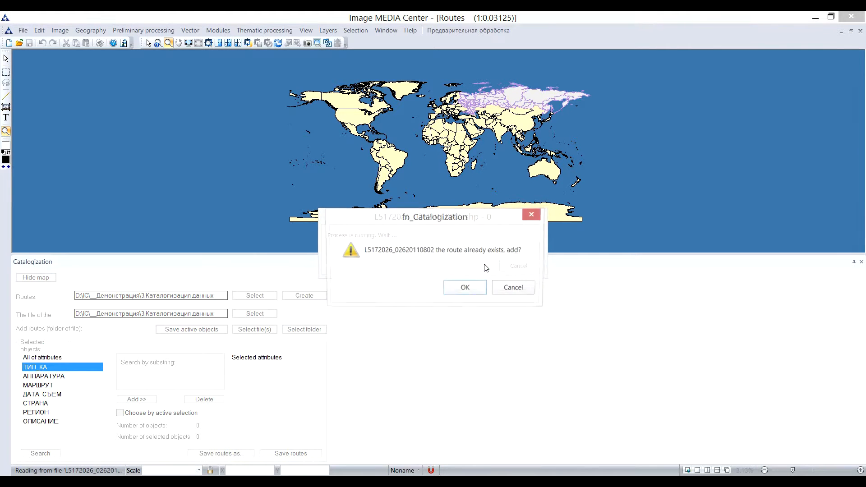
click(465, 287)
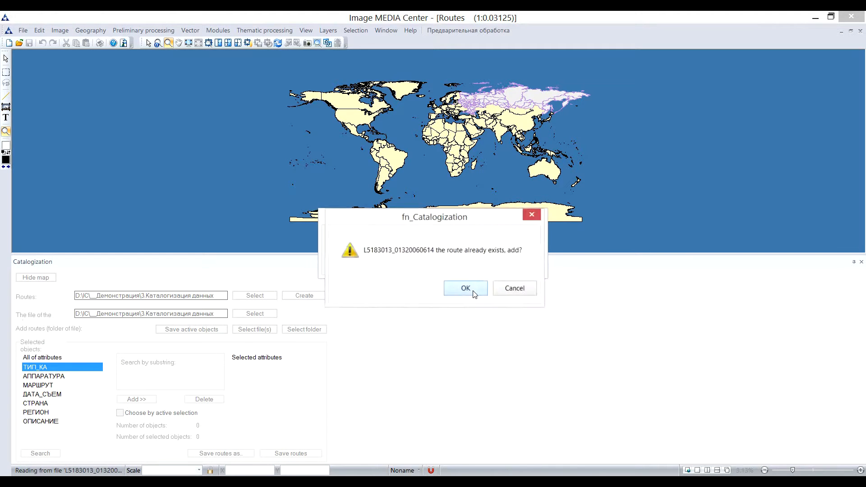
click(465, 288)
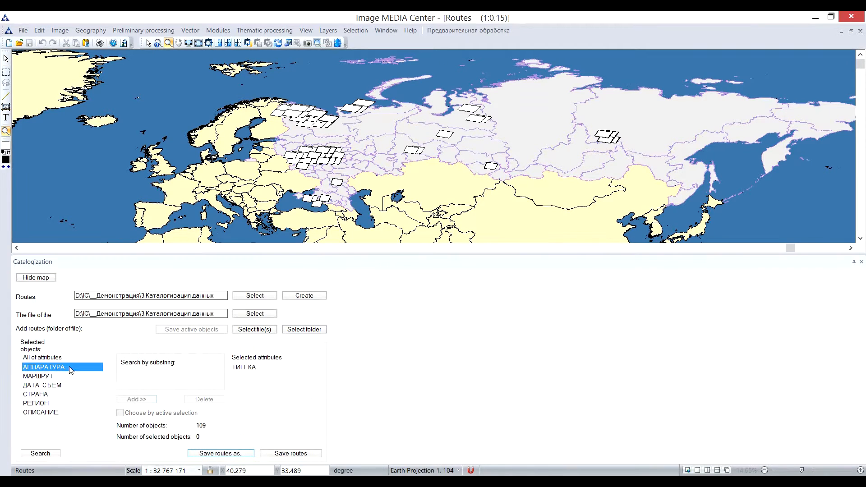
Step: Add АППАРАТУРА, МАРШРУТ, РЕГИОН and ОПИСАНИЕ attributes, then save routes as Routes.imf
click(136, 399)
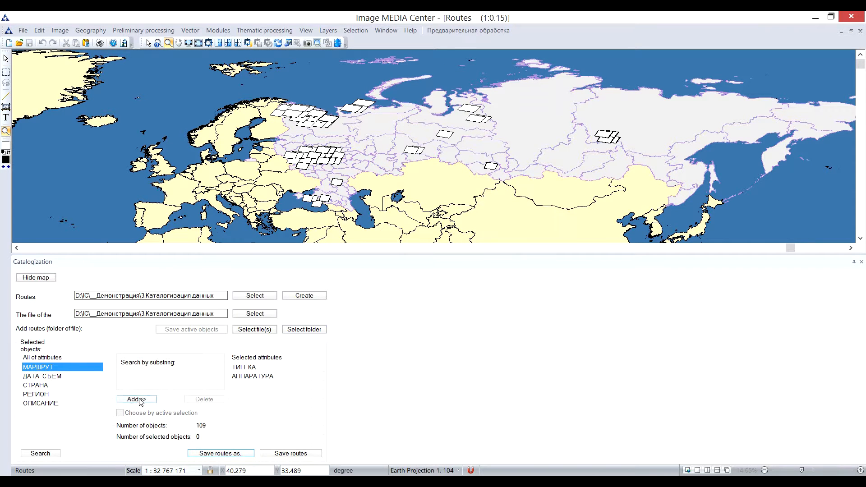
click(136, 399)
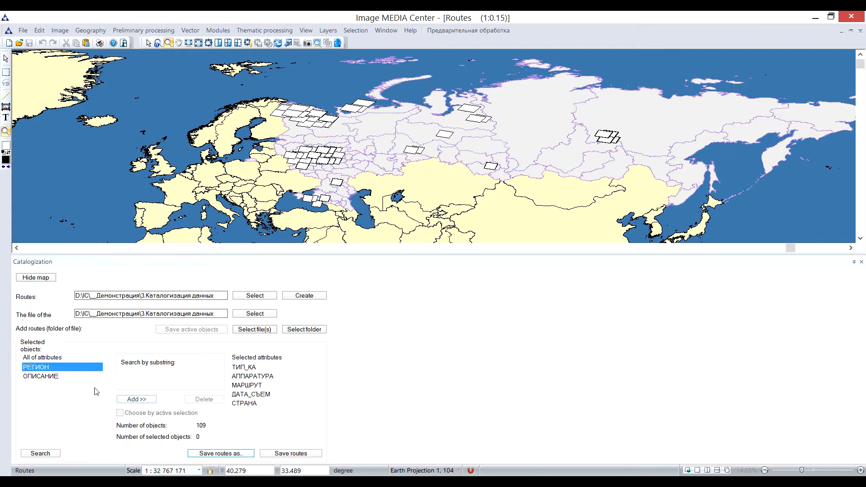
click(136, 399)
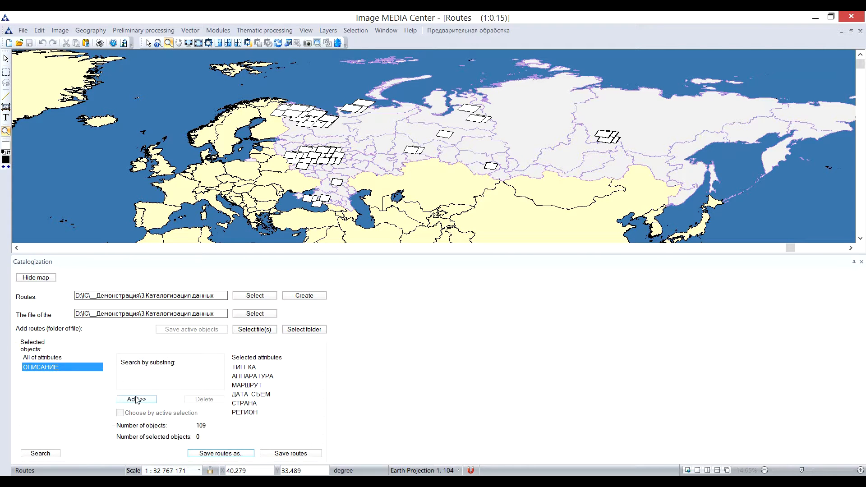
click(135, 398)
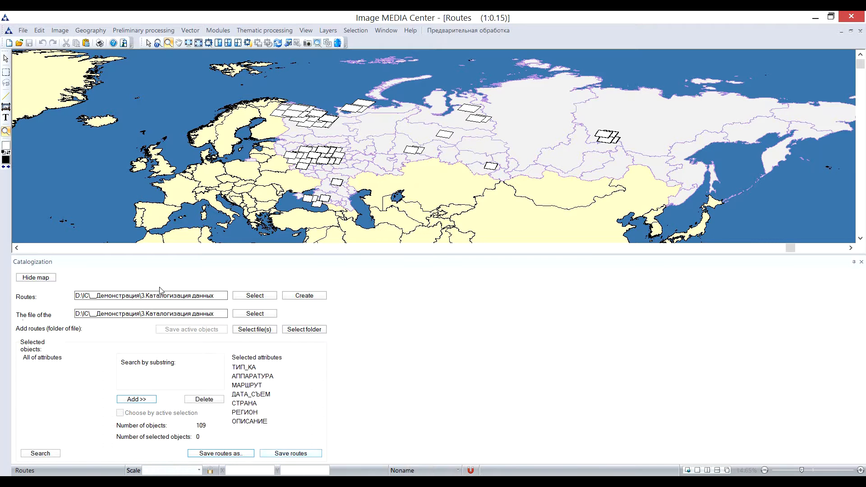
click(23, 31)
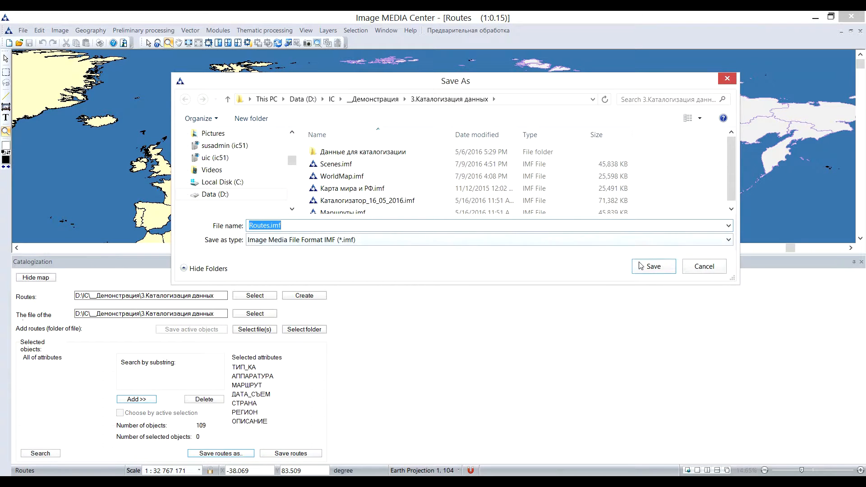
click(654, 266)
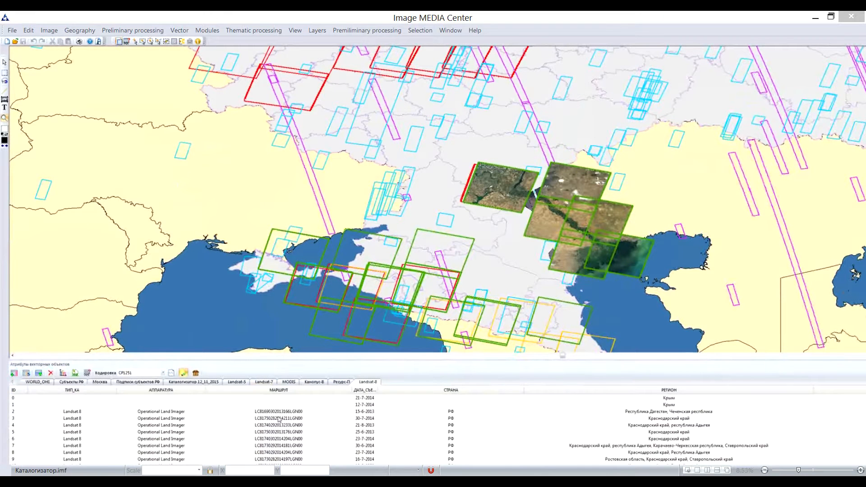
Step: Inspect a Landsat 8 footprint's attributes: Operational Land Imager, Krasnodar Krai
click(281, 390)
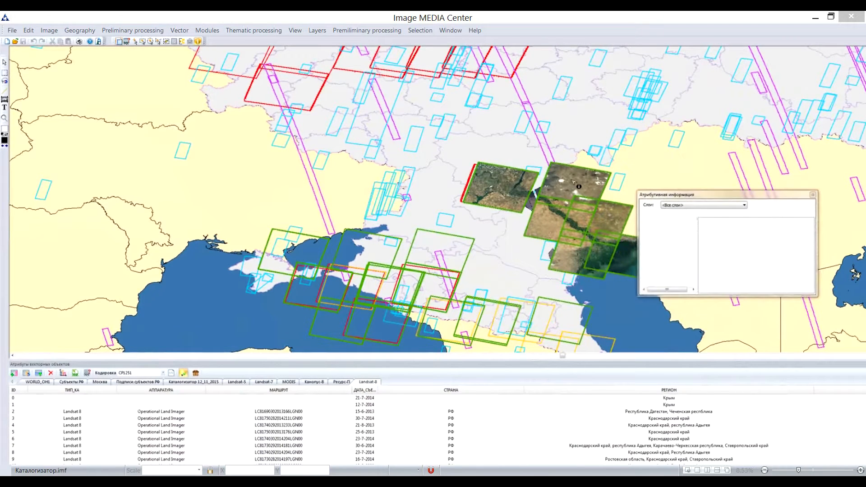
click(442, 276)
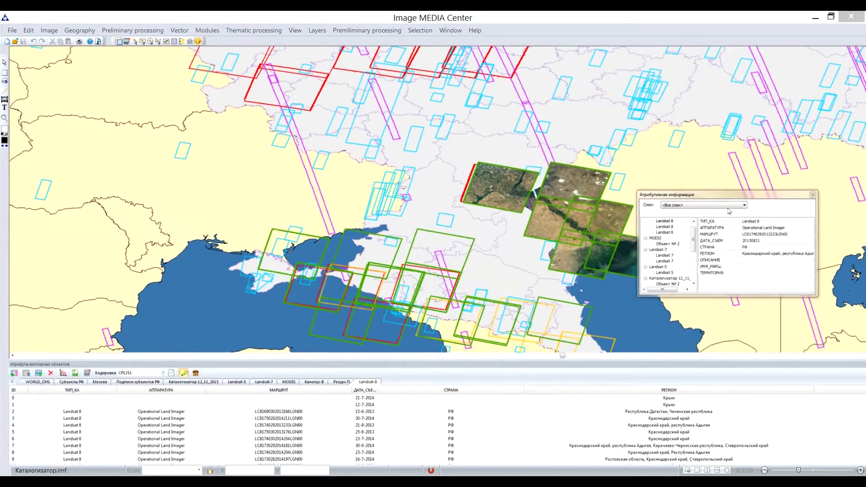
mouse_move(739, 200)
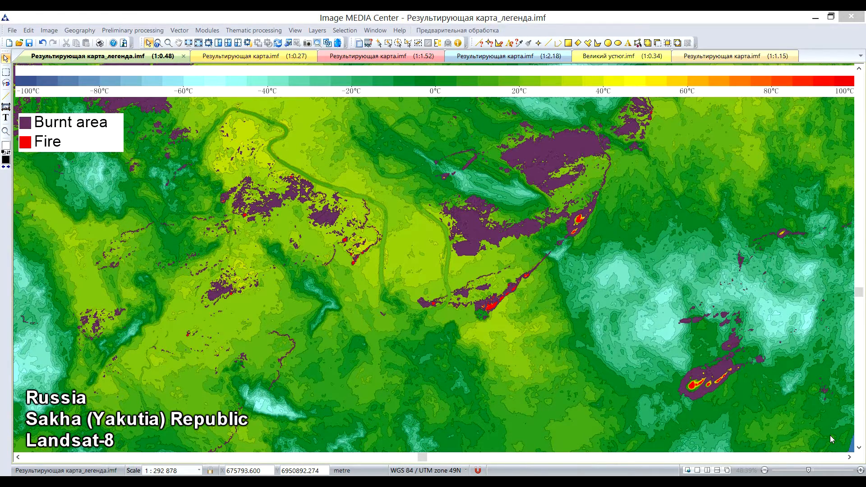
mouse_move(826, 304)
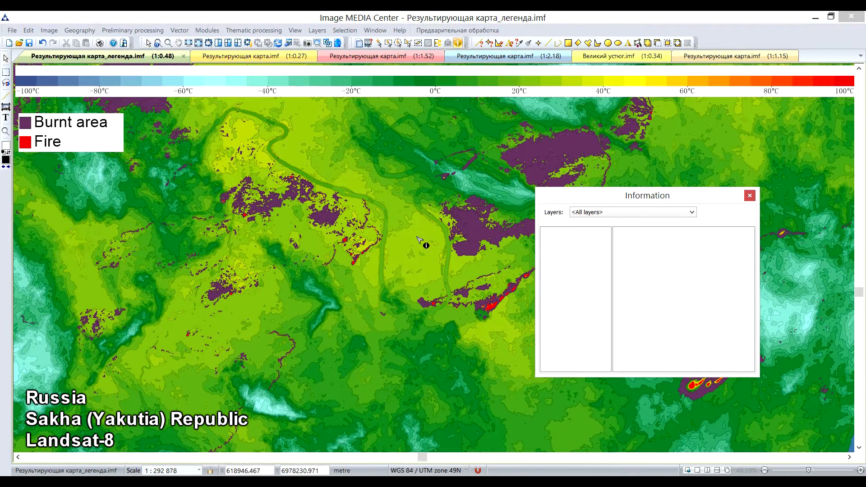
Step: Read attributes of a temperature spot, a fire patch and a burnt patch (Гари, 61739100)
click(425, 246)
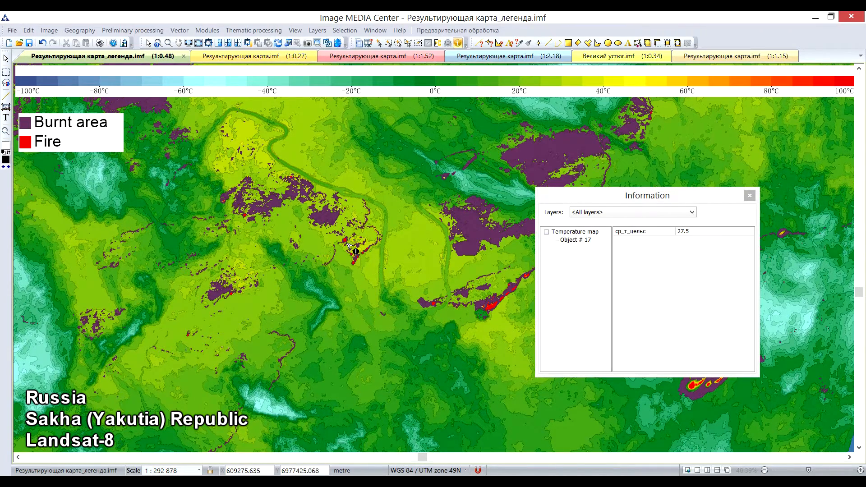
click(353, 250)
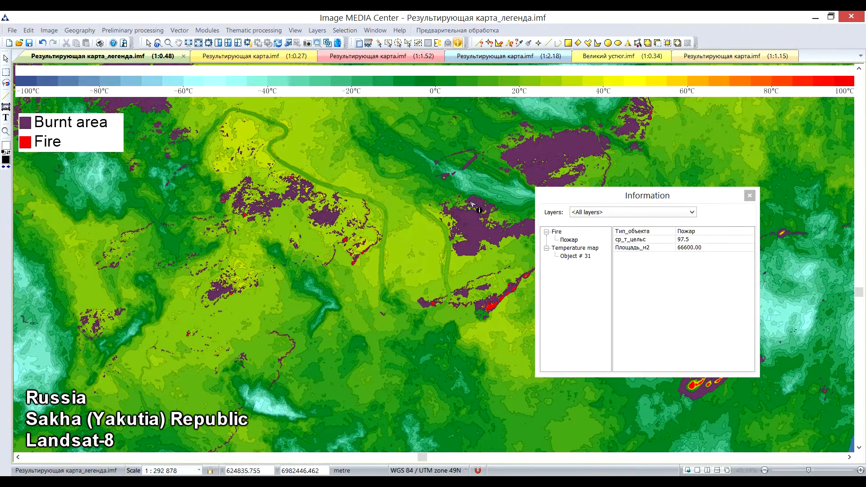
click(566, 150)
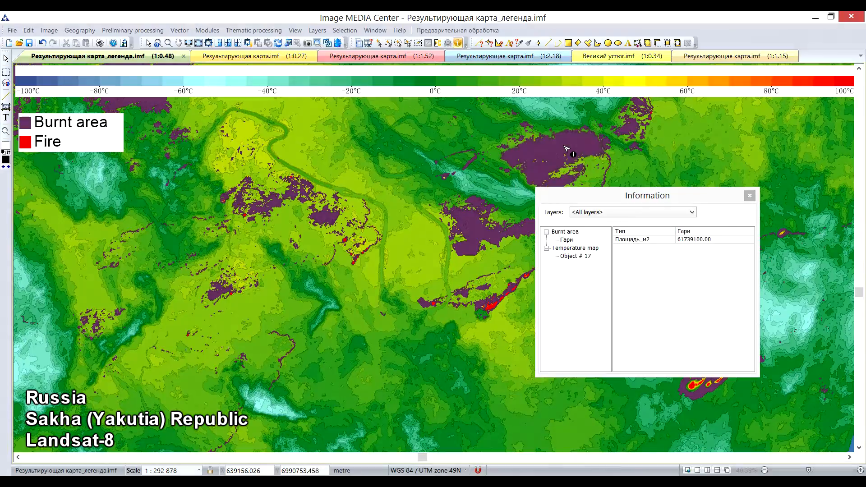
click(243, 56)
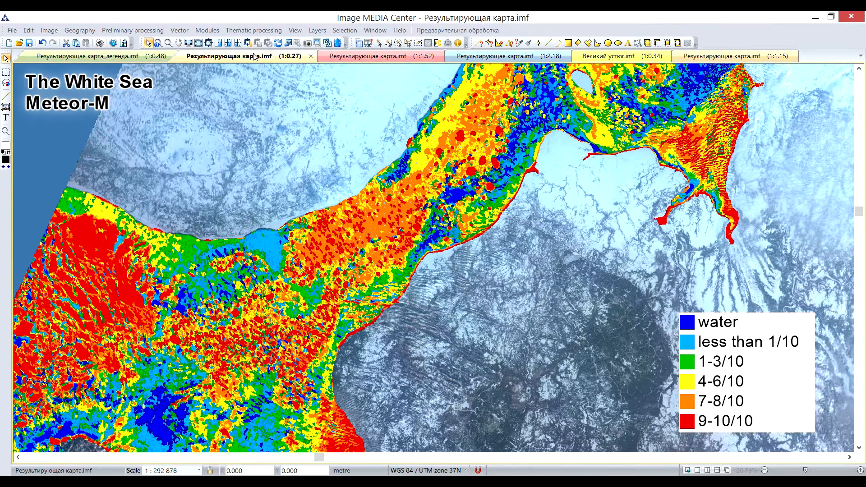
Step: Switch to the Результирующая карта.imf tab showing the White Sea ice map
click(378, 56)
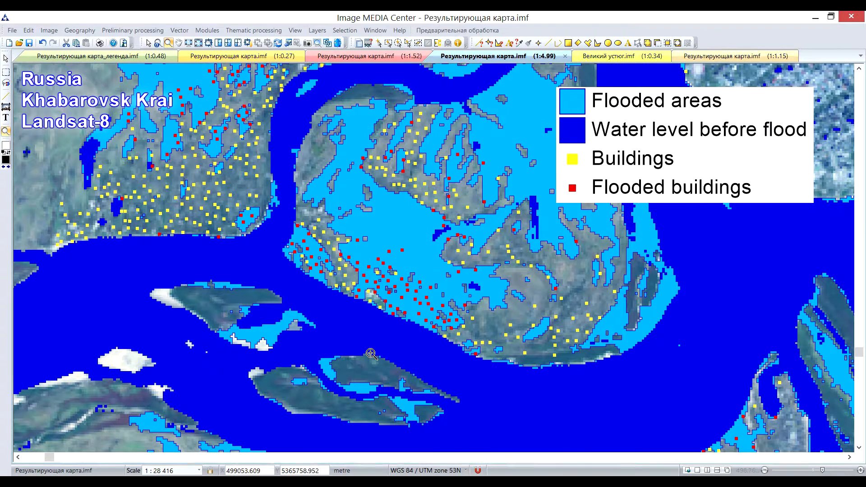
Step: Switch to the Khabarovsk Krai flood map document
click(611, 56)
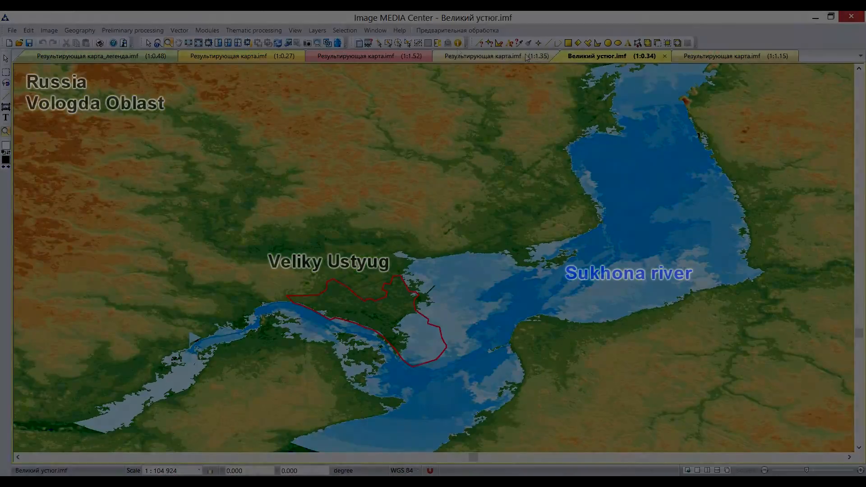
Step: Switch to the Великий устюг.imf flood map document
click(711, 56)
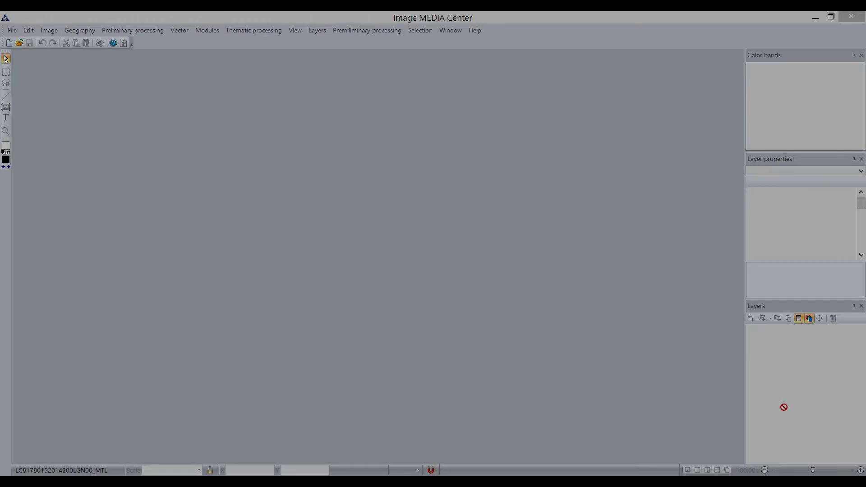
Step: Open the Operations panel and create a new macro named Example macro
click(450, 30)
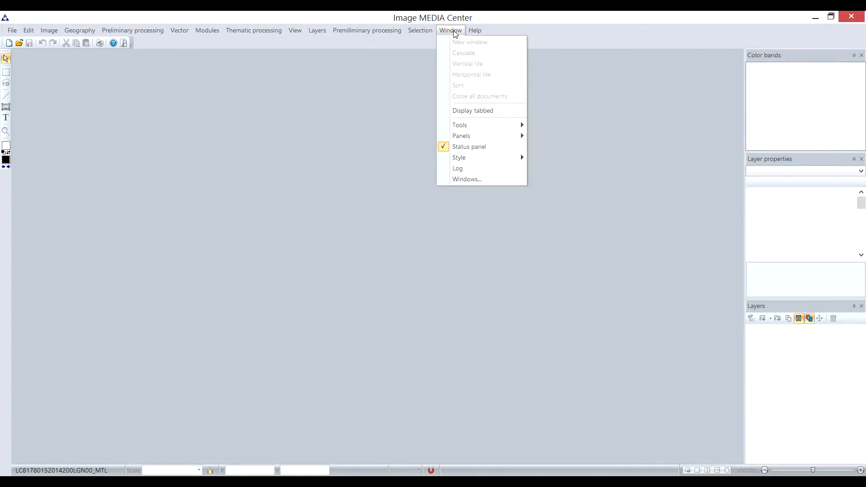
mouse_move(482, 136)
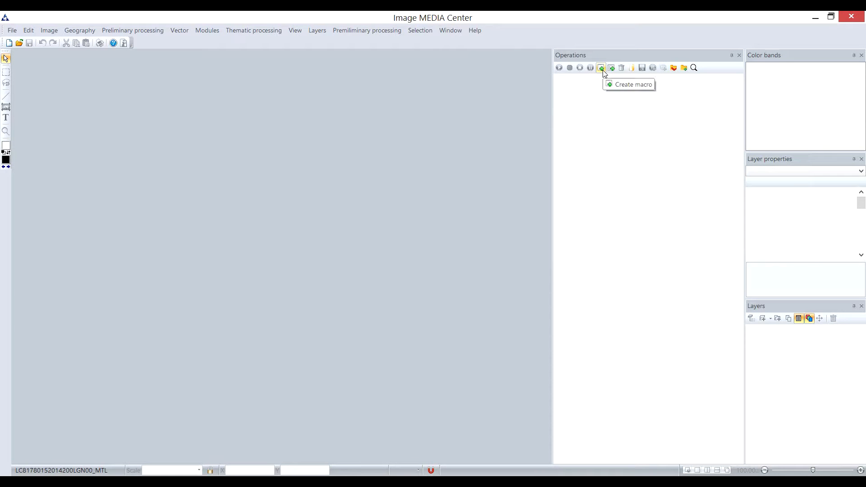
click(601, 67)
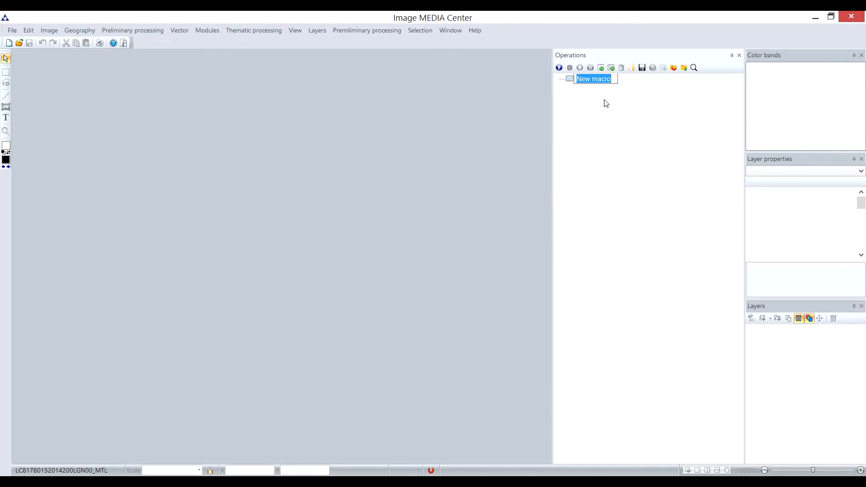
text(Exampl)
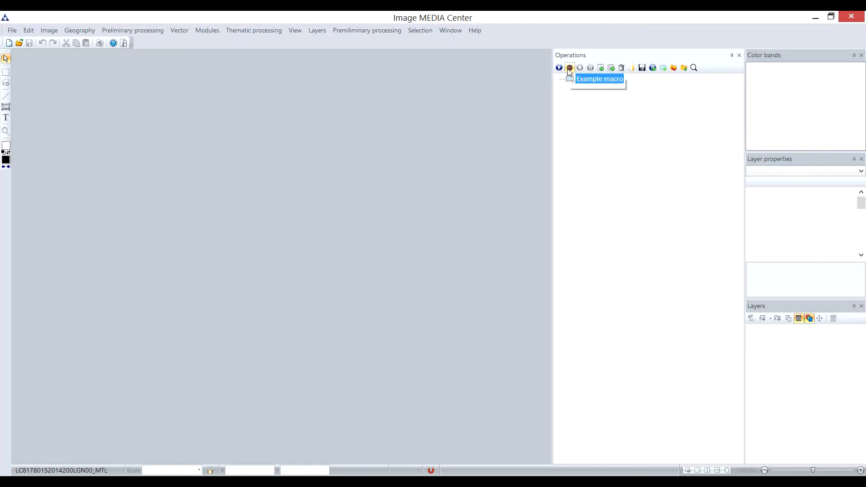
Step: Start recording Example macro and add a Work directories step with input and output folders
click(569, 68)
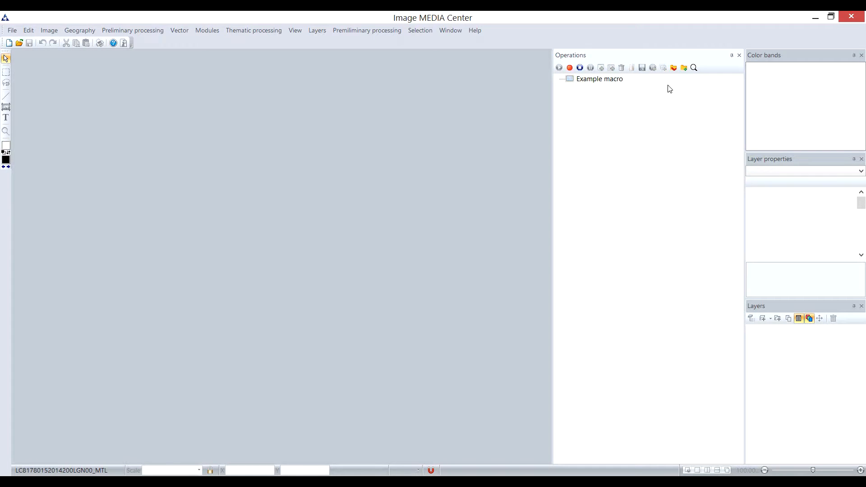
click(672, 67)
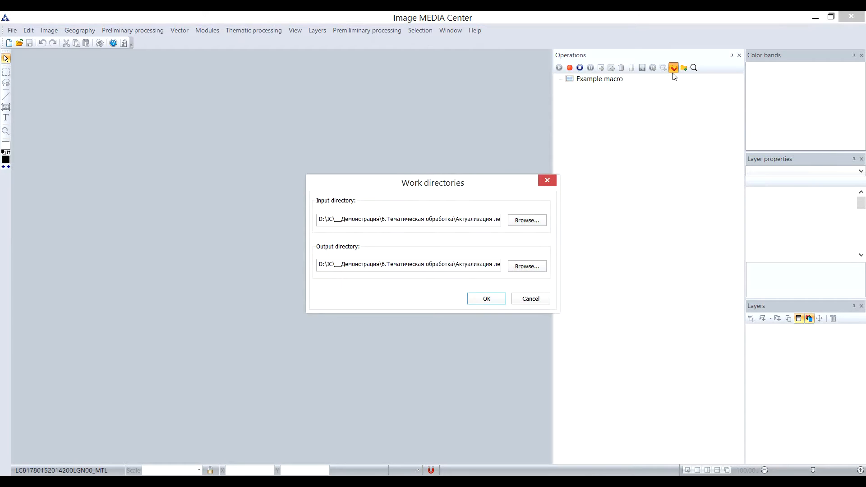
mouse_move(407, 252)
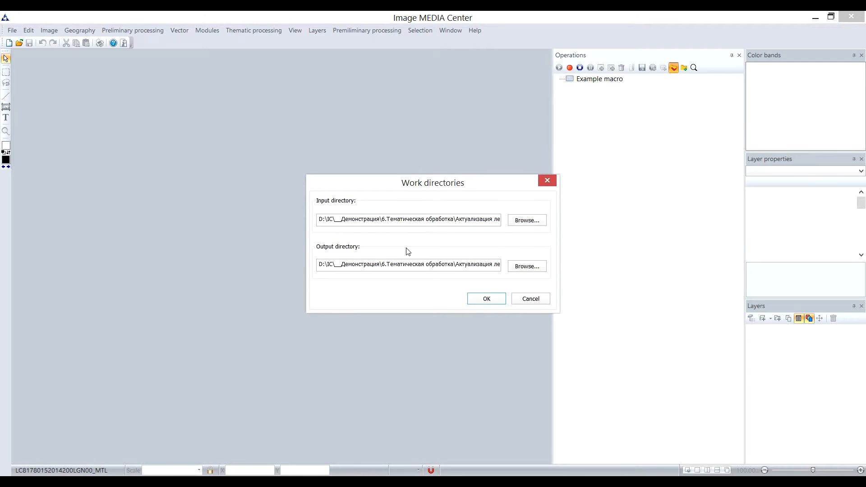
click(485, 298)
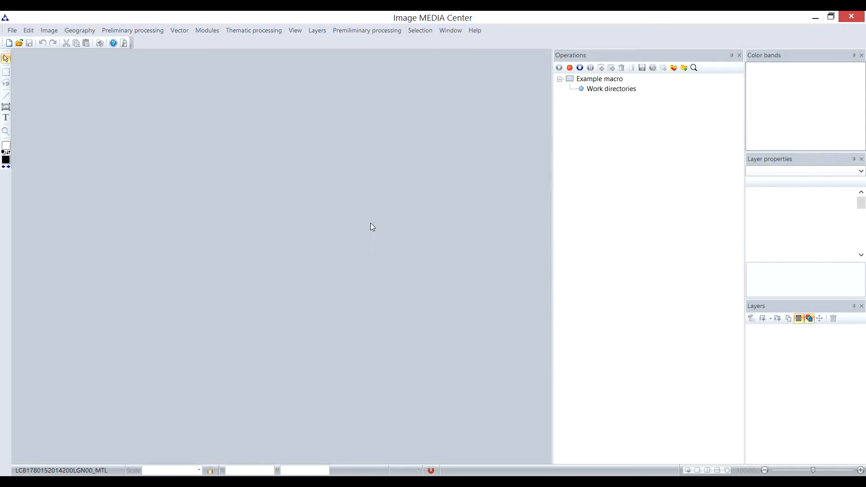
click(49, 30)
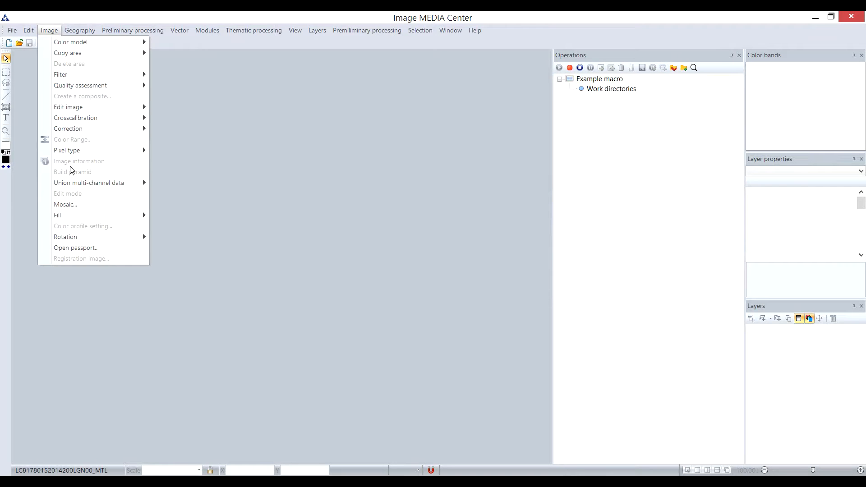
click(76, 248)
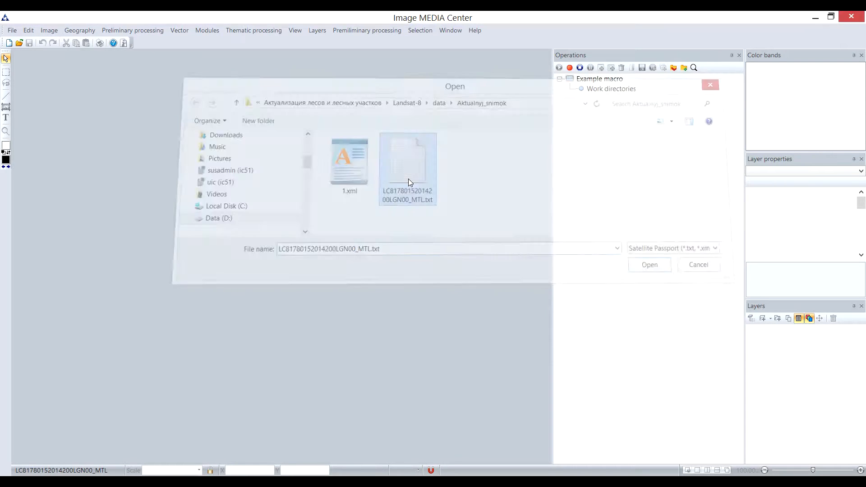
click(649, 265)
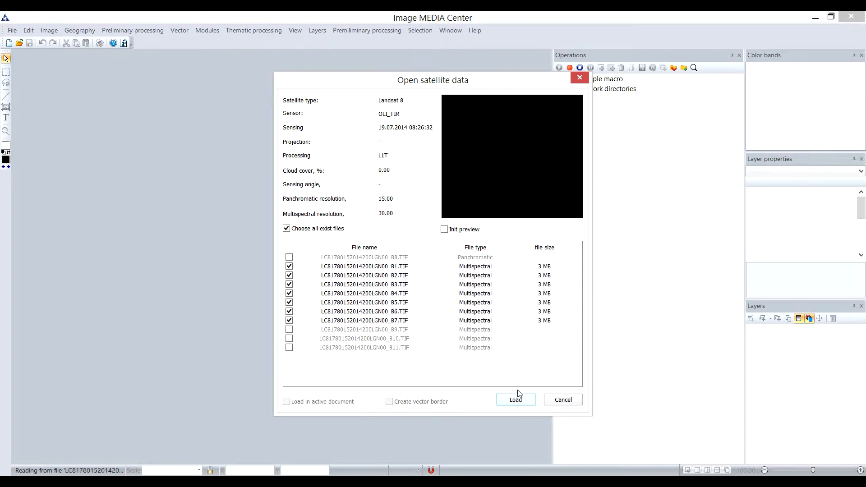
click(514, 400)
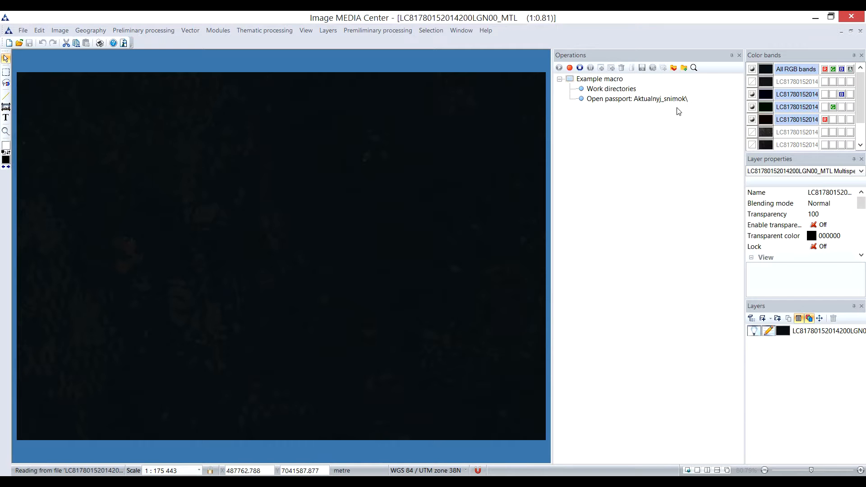
click(60, 30)
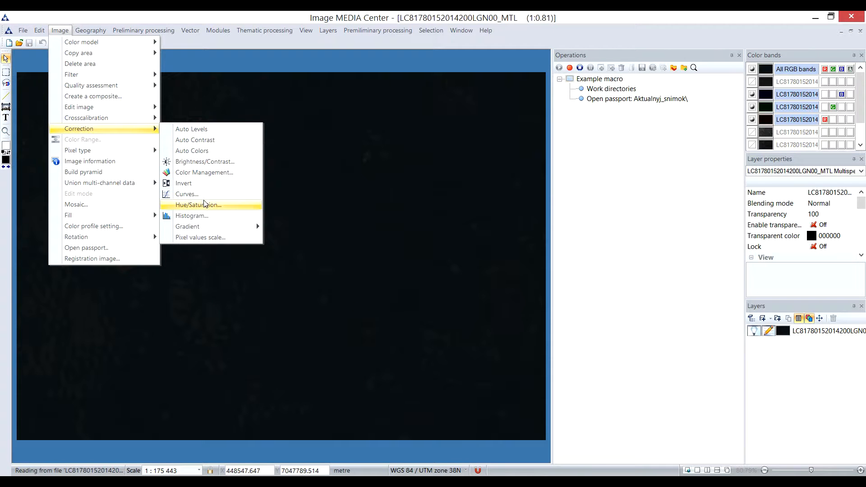
Step: Stretch the Landsat scene's histogram to brighten it into natural greens
click(191, 216)
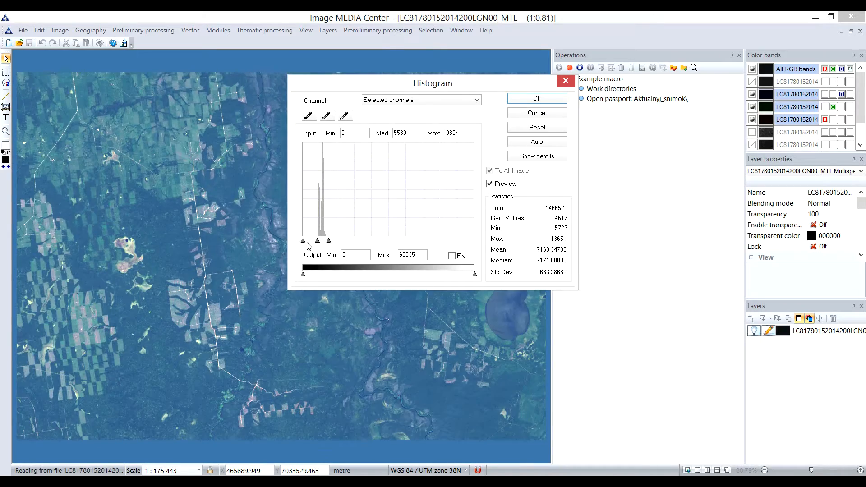
drag(303, 240, 319, 240)
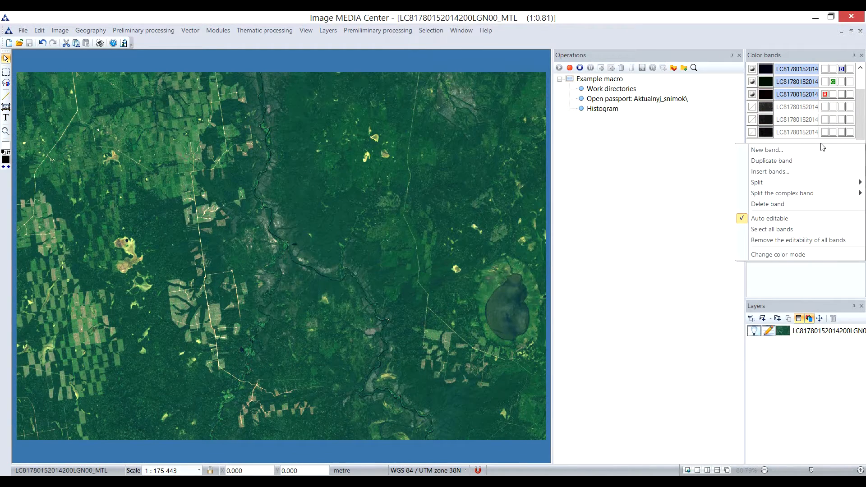
Step: Create a double-precision NDVI band, (b4-b5)/(b4+b5), as a grayscale layer
click(766, 150)
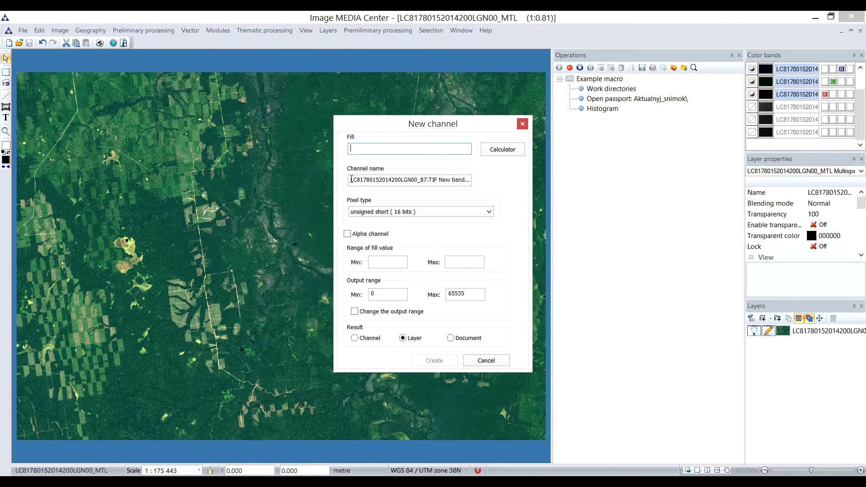
triple_click(409, 180)
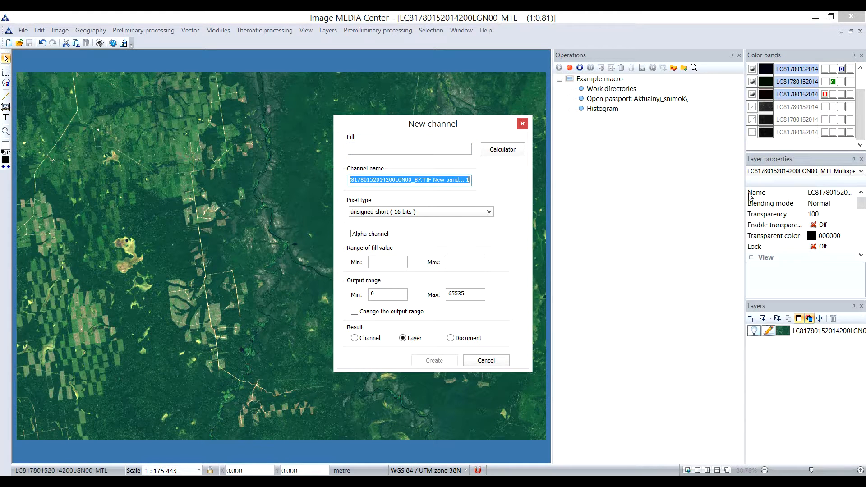
text(NDV)
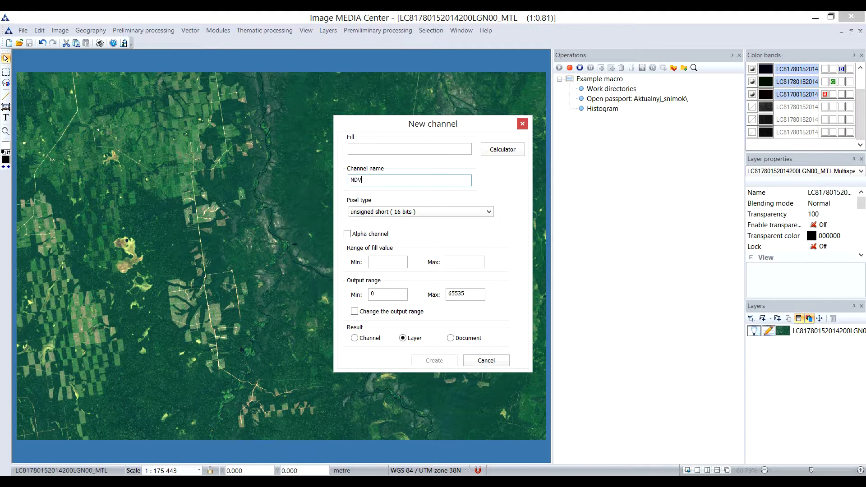
text(I)
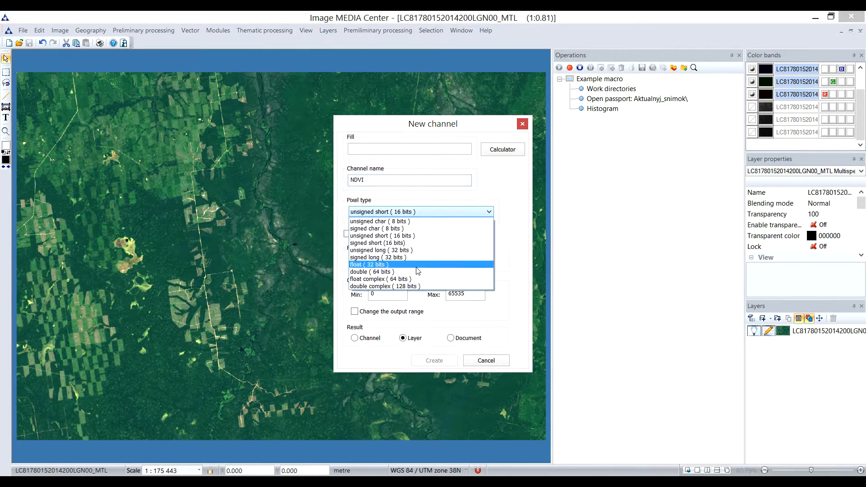
click(372, 271)
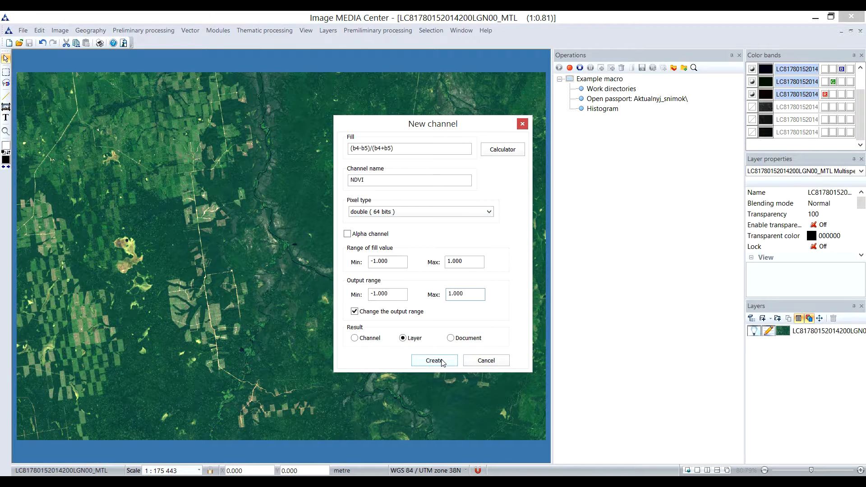
click(434, 360)
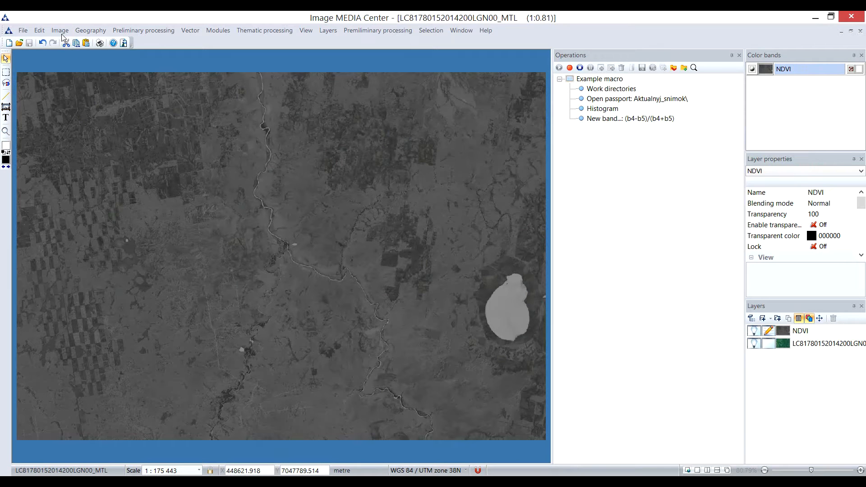
Step: Classify the NDVI layer into 3 colour classes with a threshold near -0.3
click(60, 30)
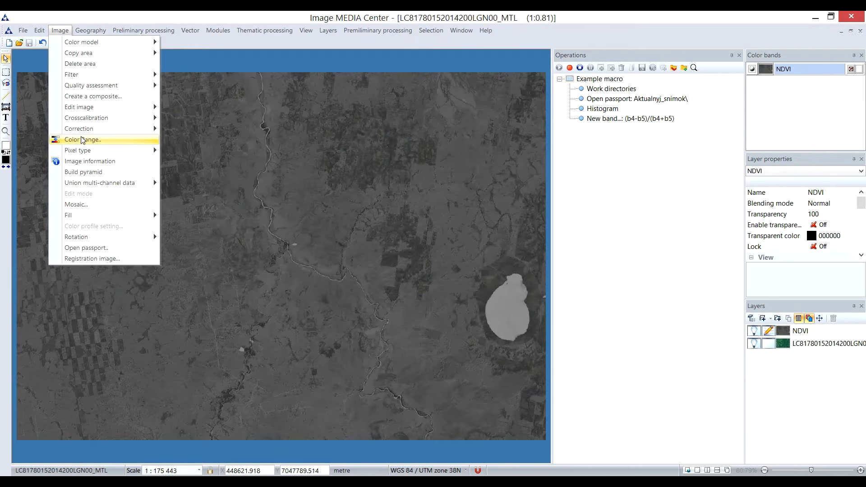
click(82, 139)
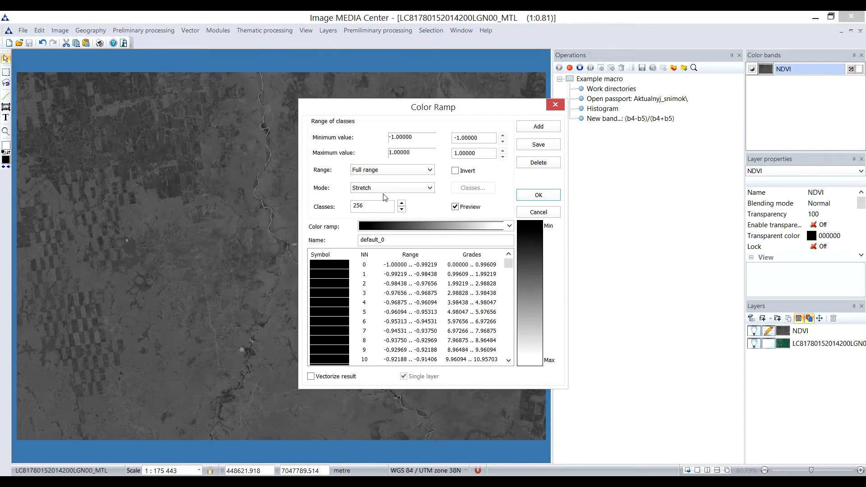
click(391, 187)
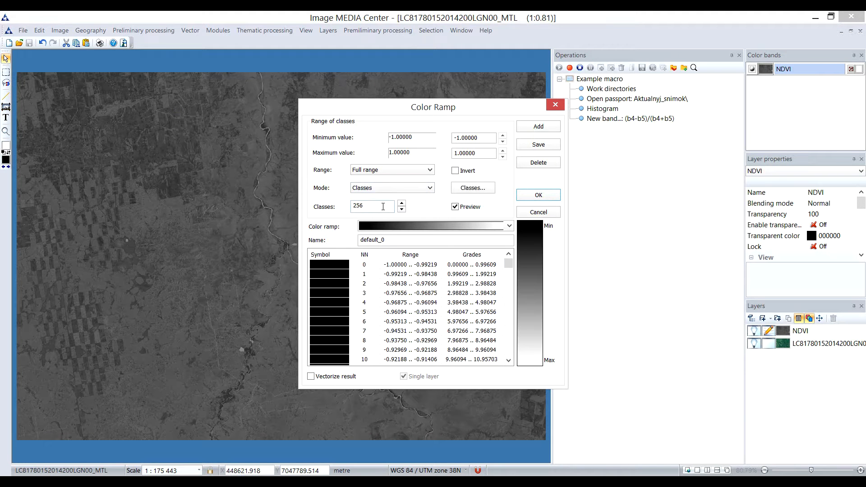
text(3)
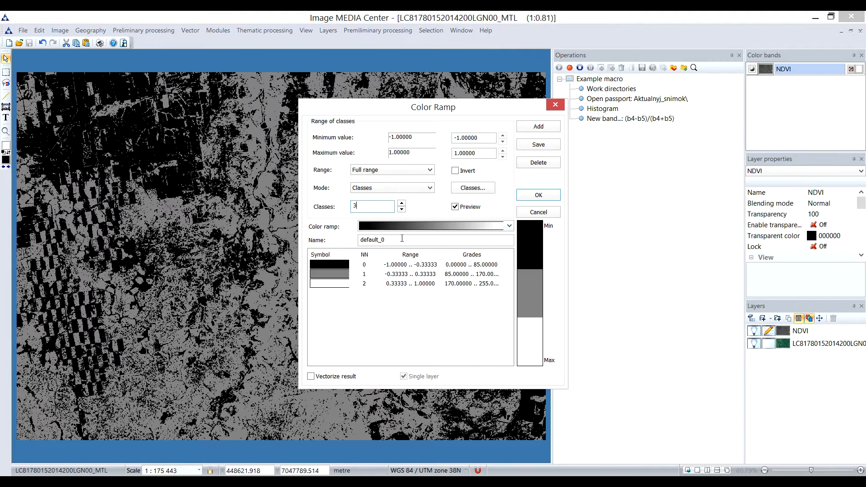
mouse_move(510, 233)
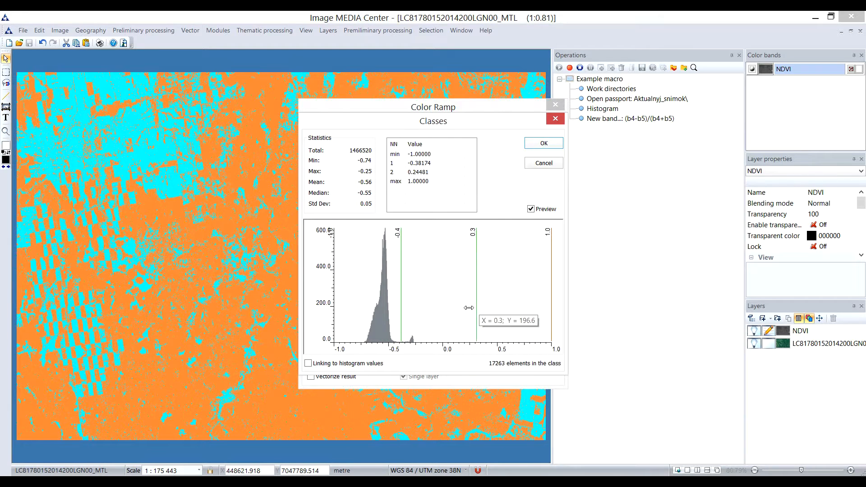
drag(472, 288, 408, 287)
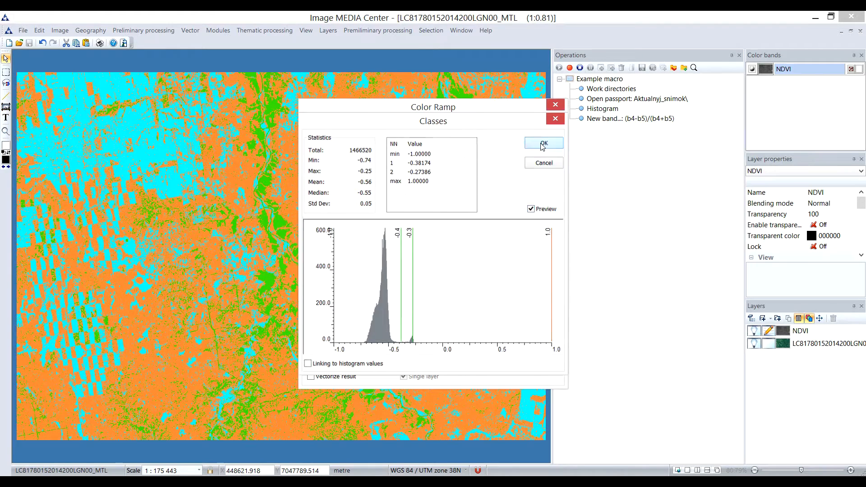
click(543, 142)
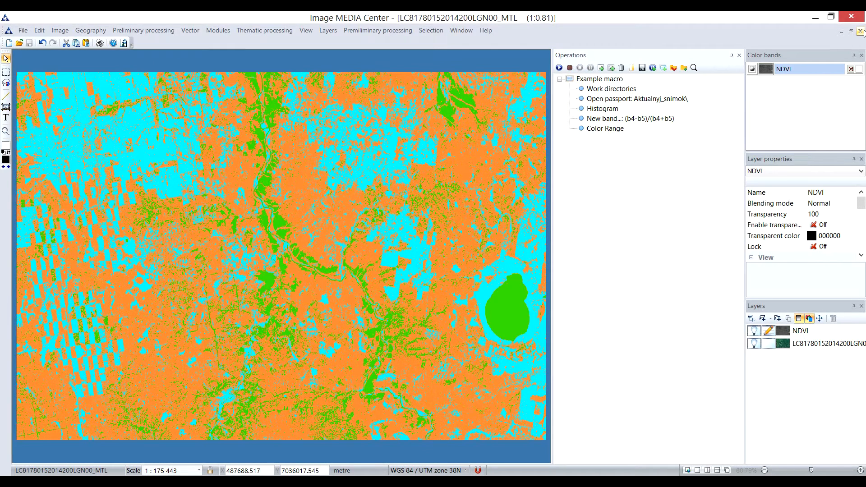
Step: Close the NDVI document and replay Example macro to rebuild the classified map
click(859, 17)
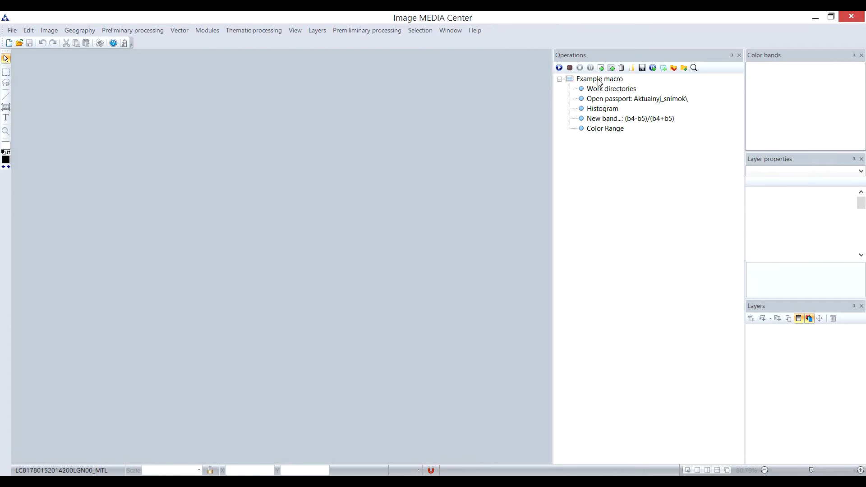
click(559, 67)
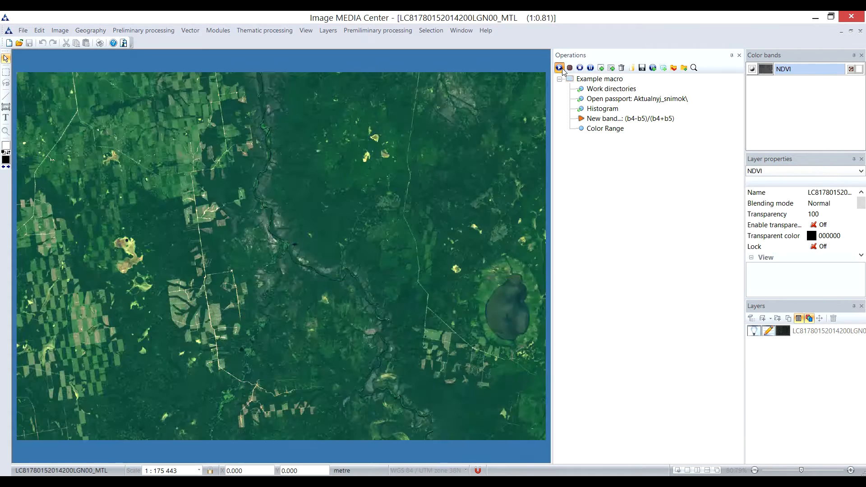
click(559, 67)
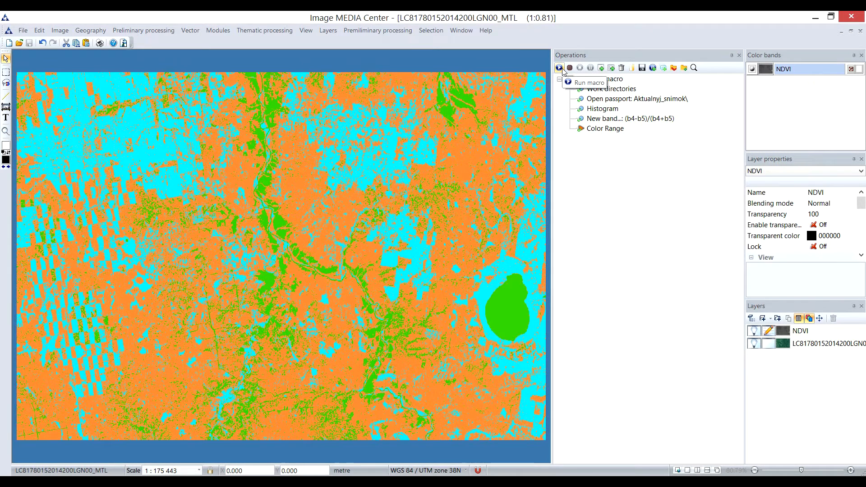
click(559, 67)
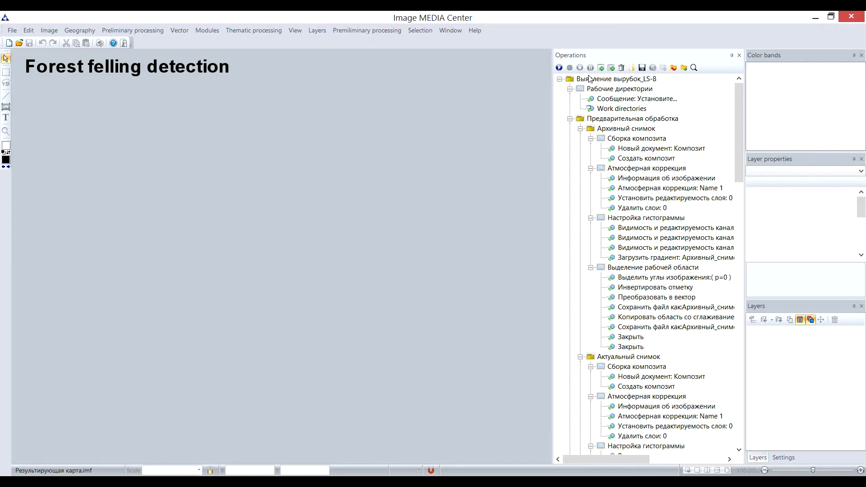
mouse_move(559, 67)
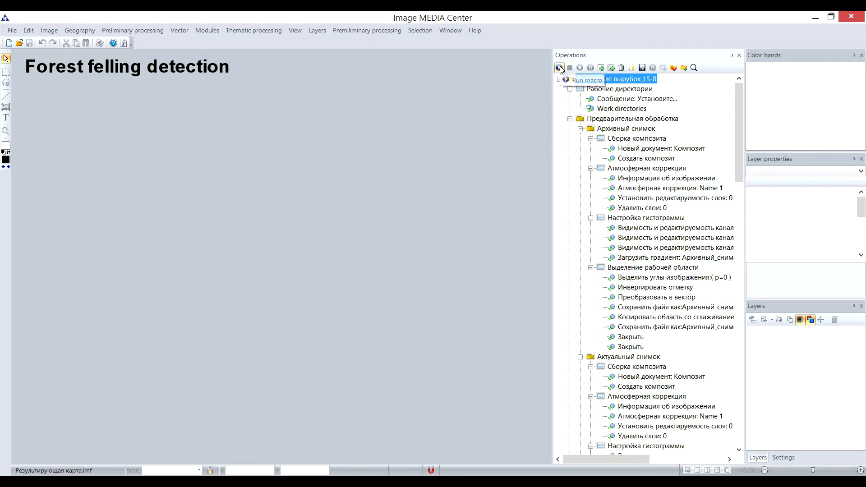
Step: Run the forest felling detection macro, confirming the working-directory prompt and folders
click(559, 67)
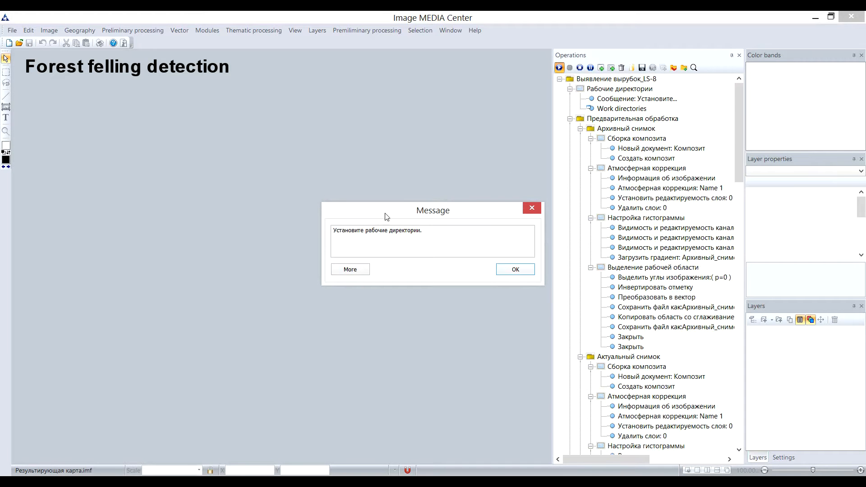
mouse_move(386, 261)
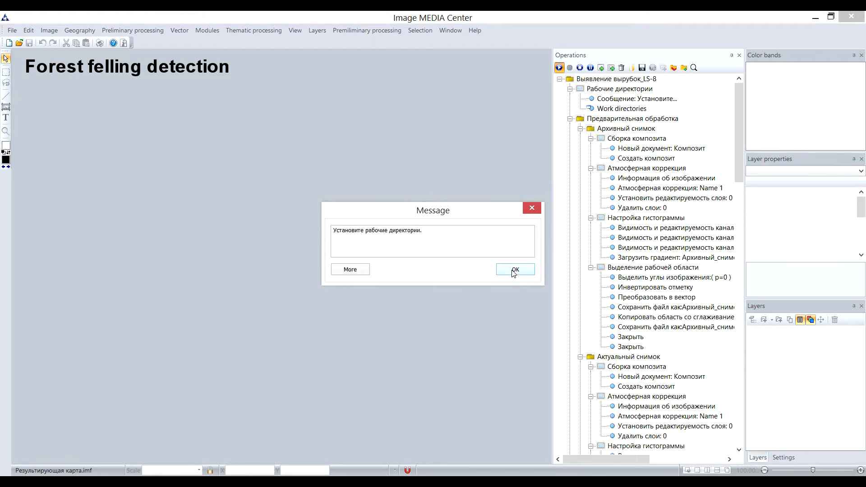
click(514, 269)
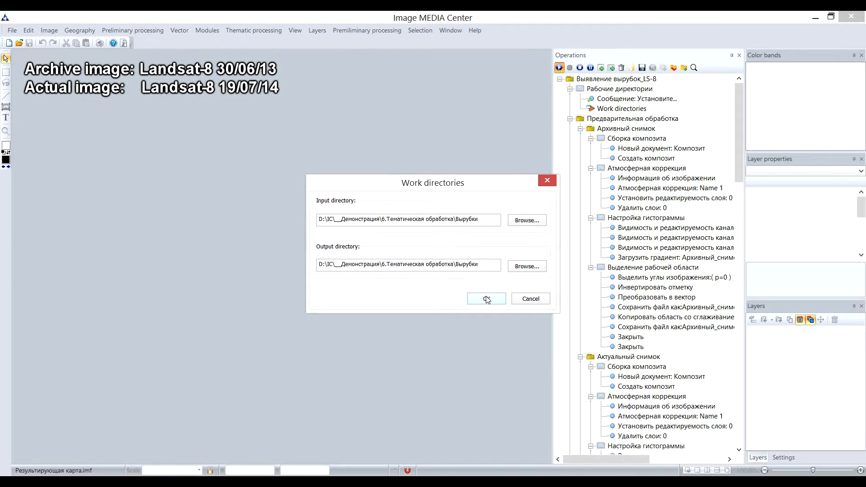
click(486, 298)
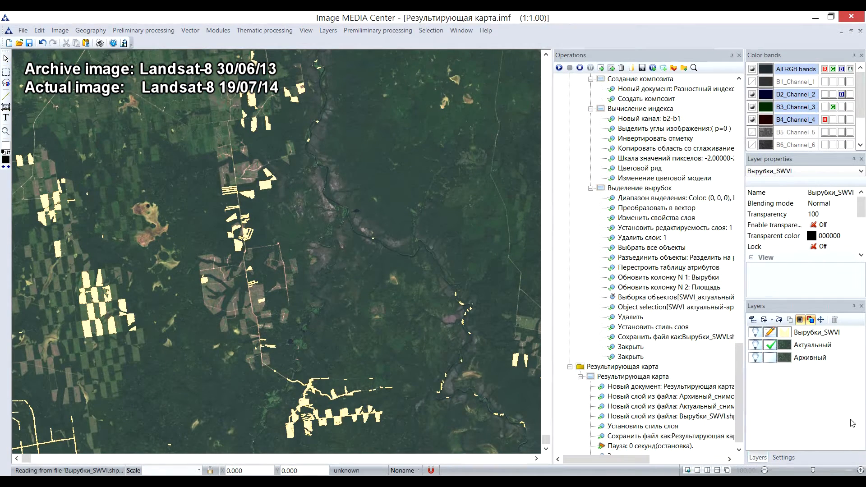
mouse_move(831, 408)
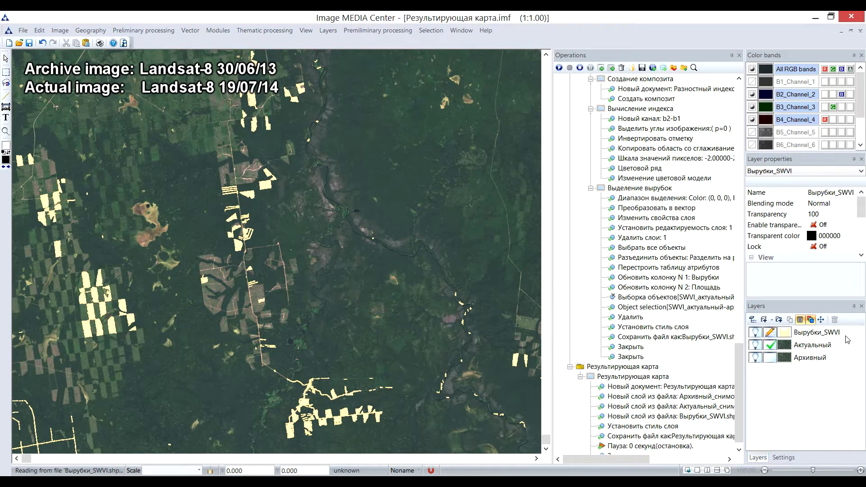
Step: Hide and reshow the Вырубки_SWVI felling polygons layer over the Landsat scene
click(755, 332)
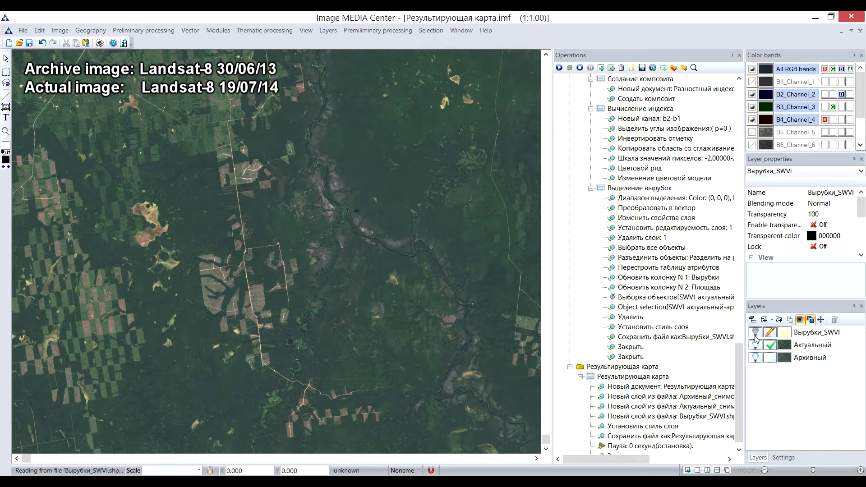
click(756, 332)
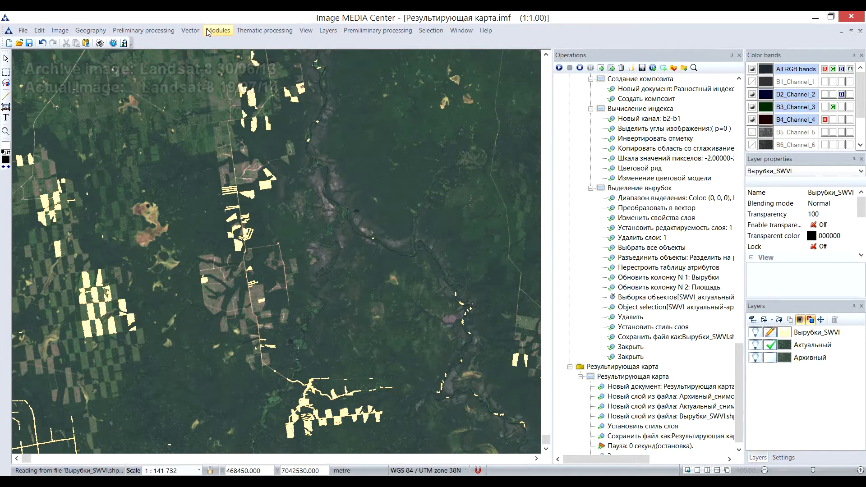
click(189, 31)
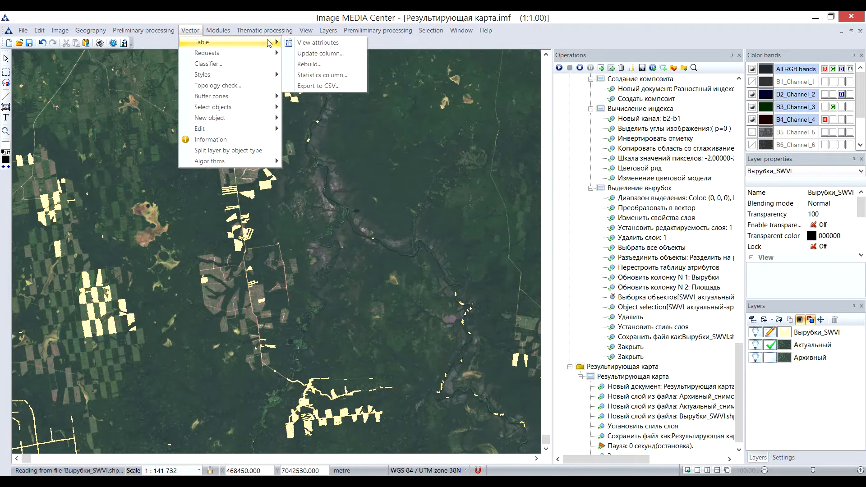
Step: Open the Вырубки_SWVI attribute table, zoom to felling object 2, and select object 20
click(318, 42)
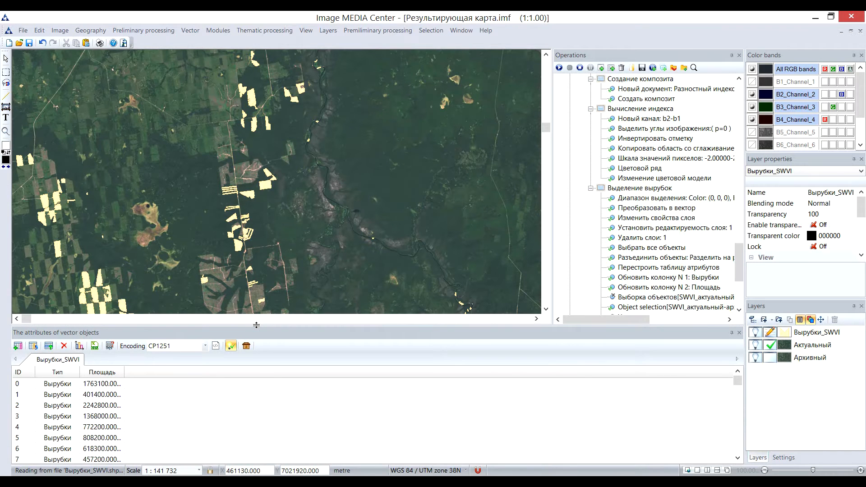
double_click(102, 405)
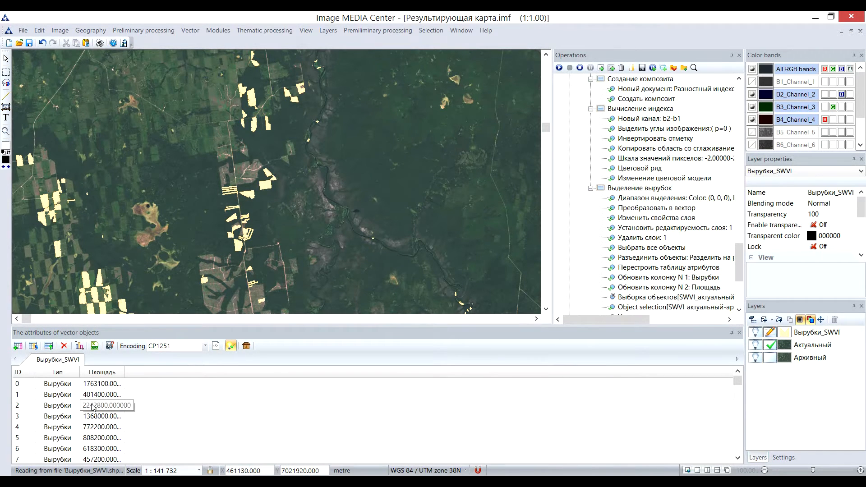
click(51, 406)
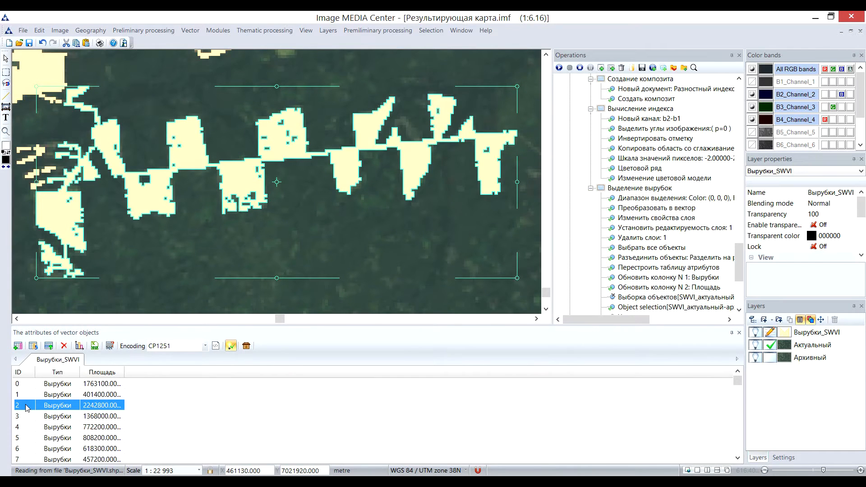
scroll(down, 3)
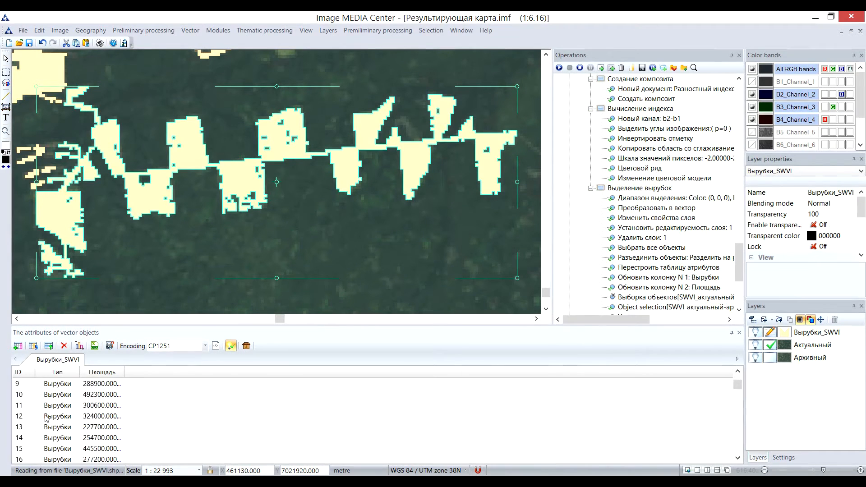
click(22, 438)
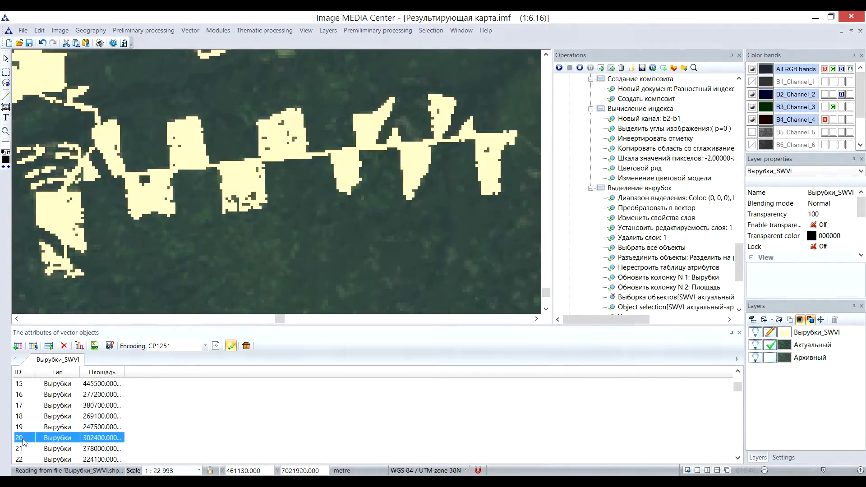